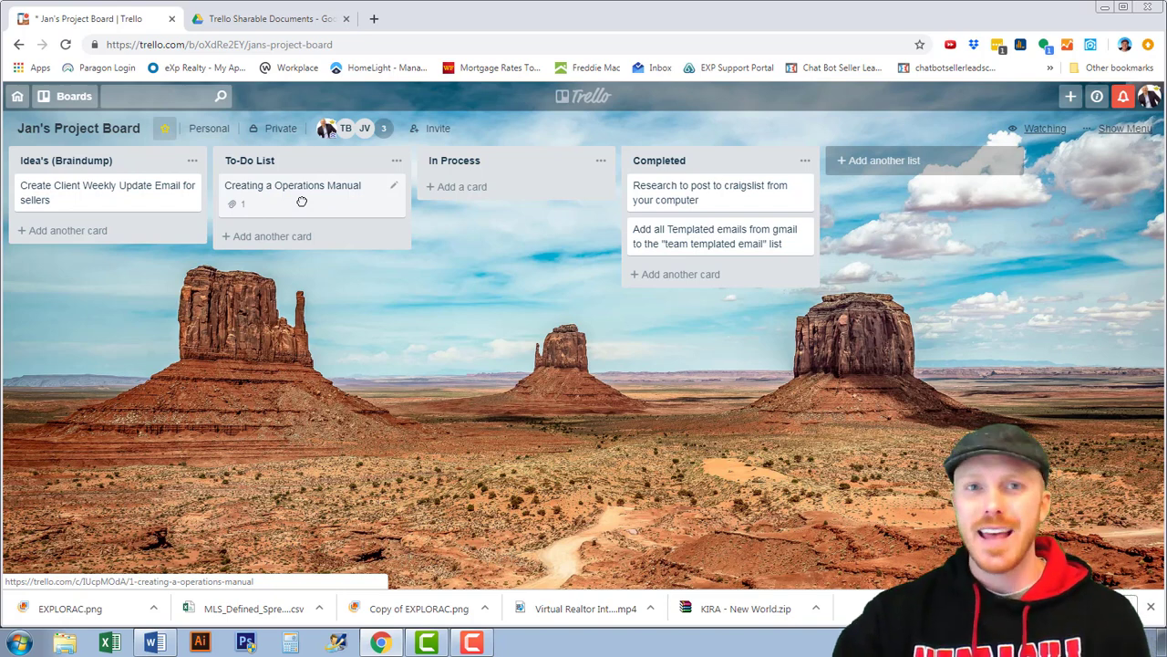
pyautogui.moveTo(314, 208)
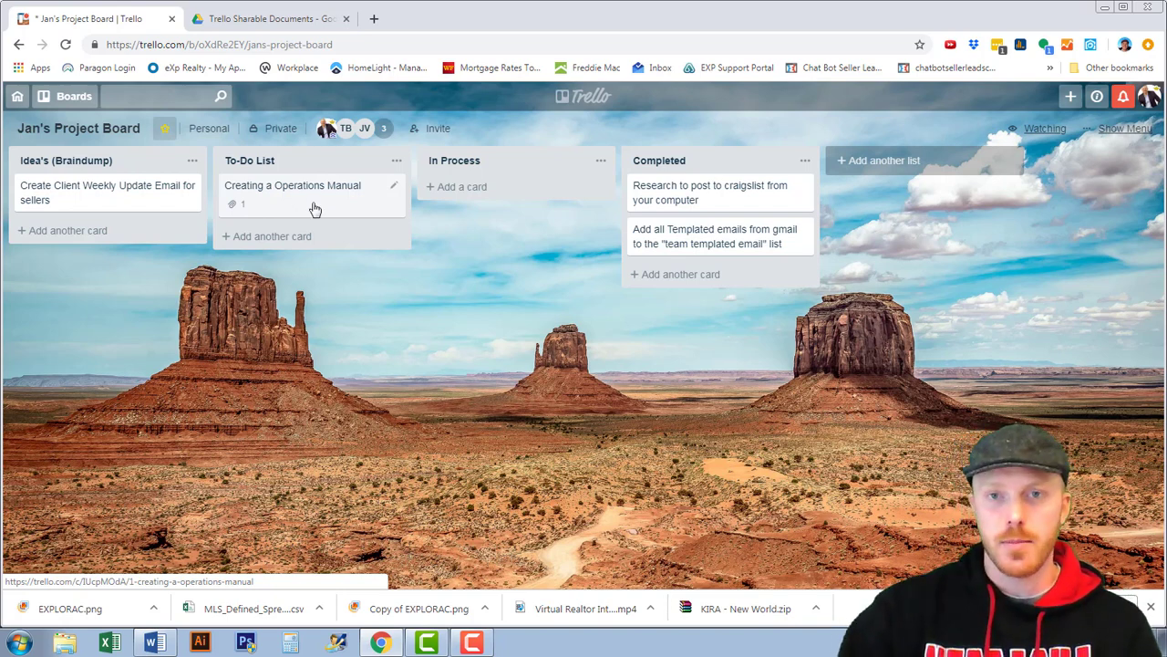
pyautogui.moveTo(730, 194)
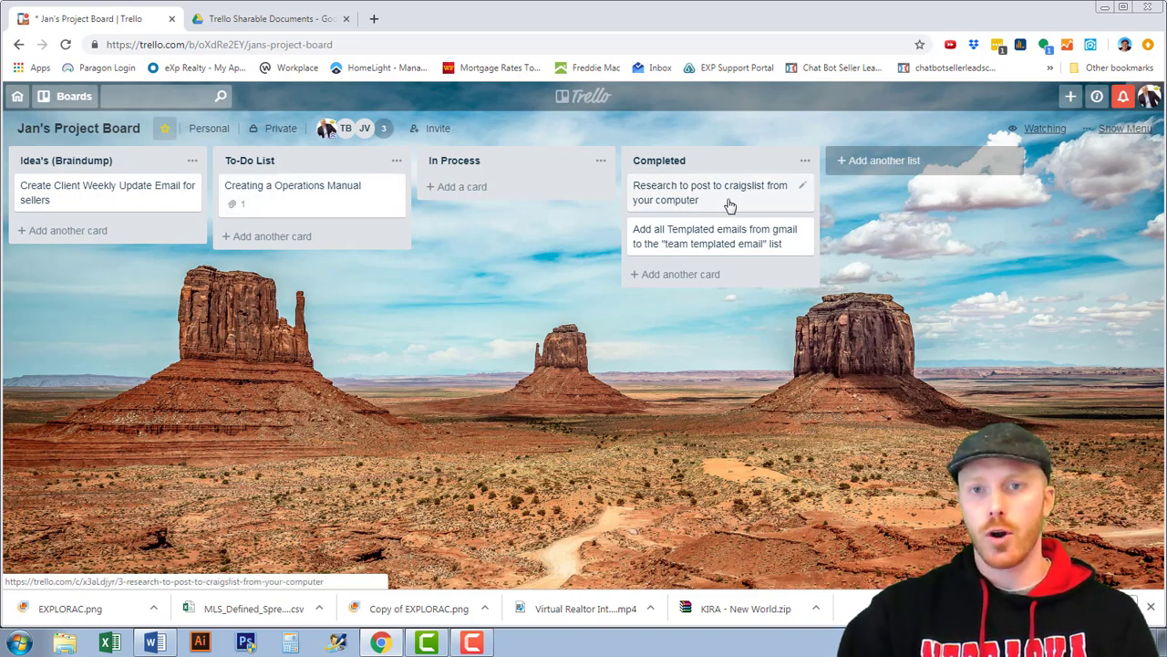
# Step: Open the craigslist research card and try its Labels popup, adding then removing the green label
pyautogui.click(712, 193)
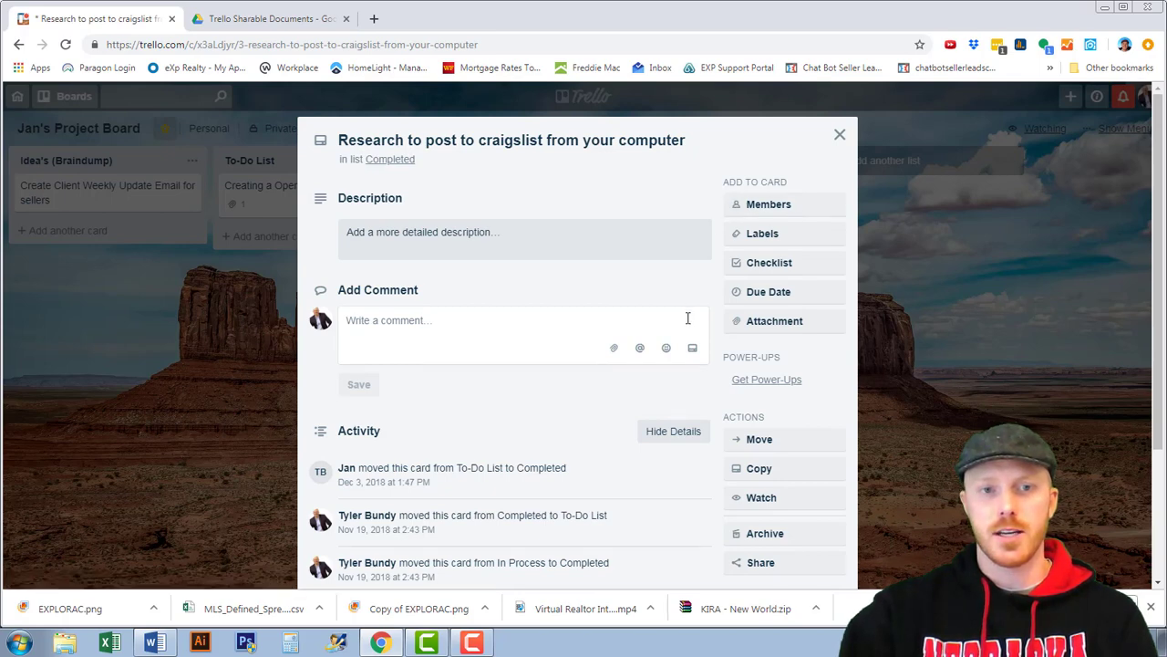
pyautogui.moveTo(372, 215)
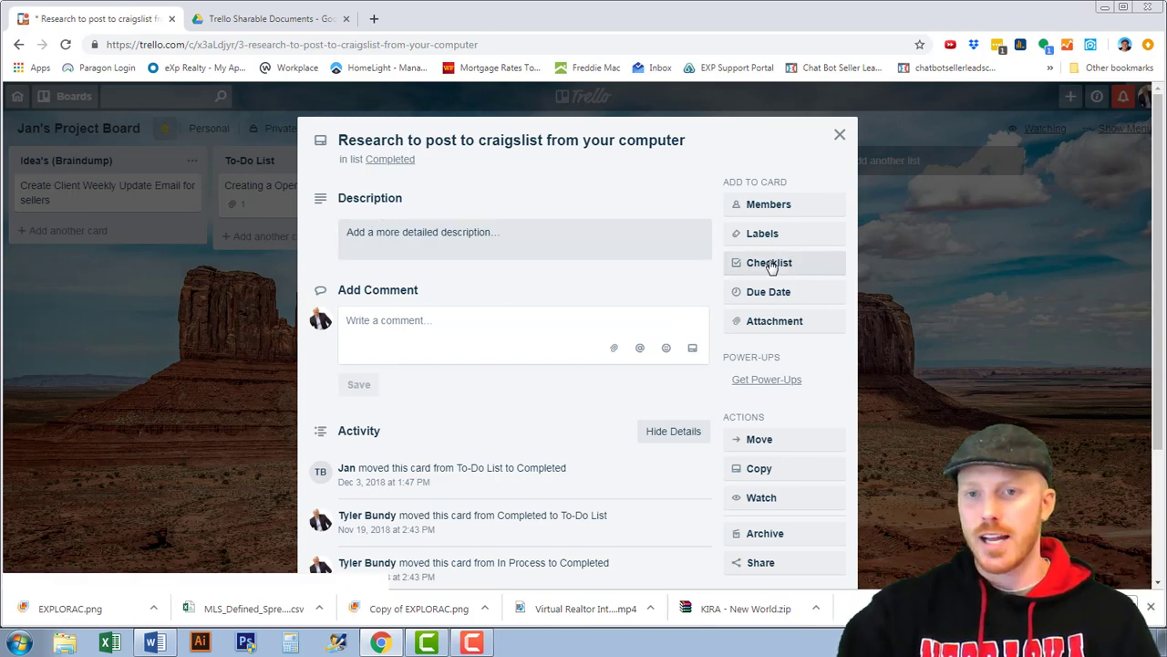
pyautogui.moveTo(770, 292)
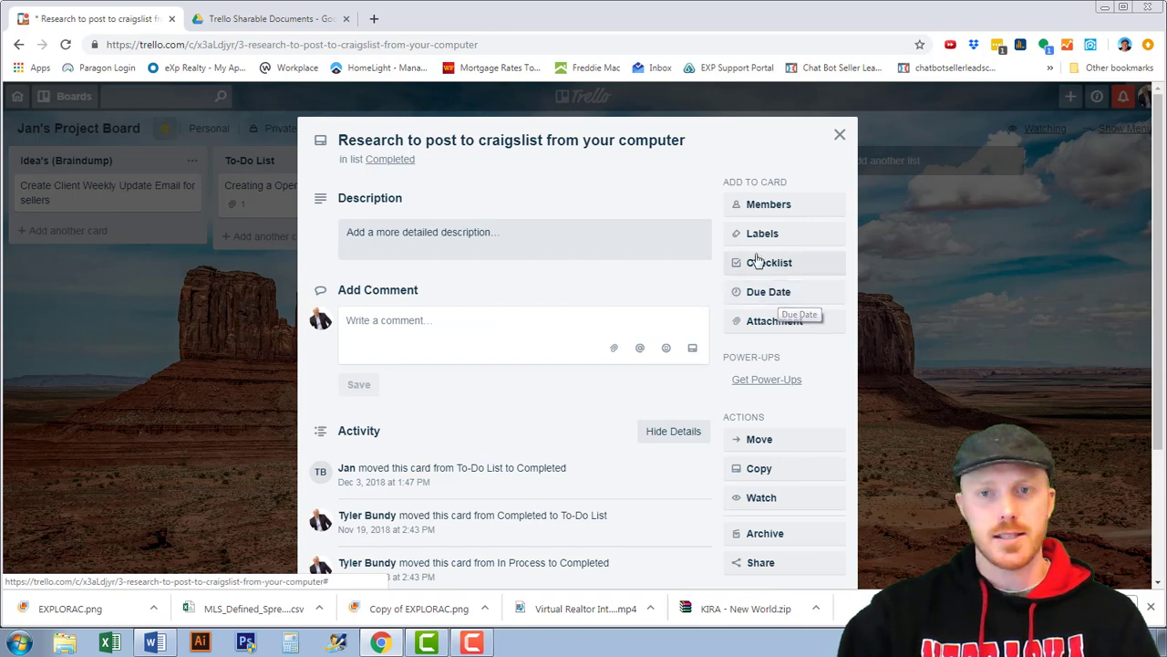
pyautogui.click(763, 234)
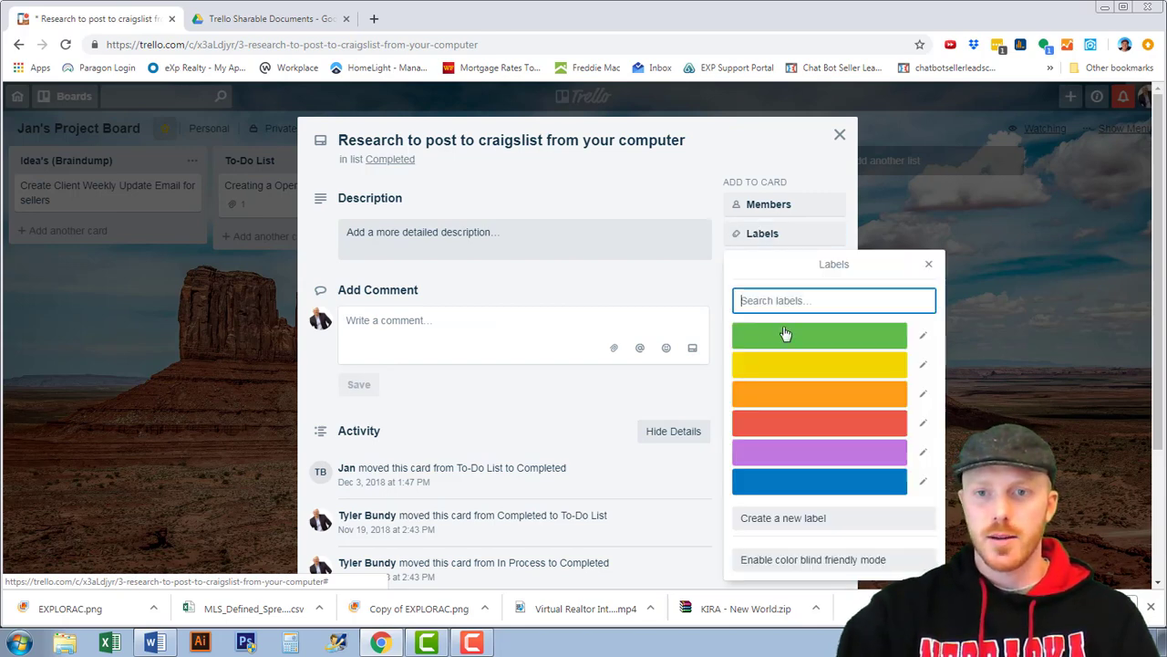
pyautogui.click(817, 336)
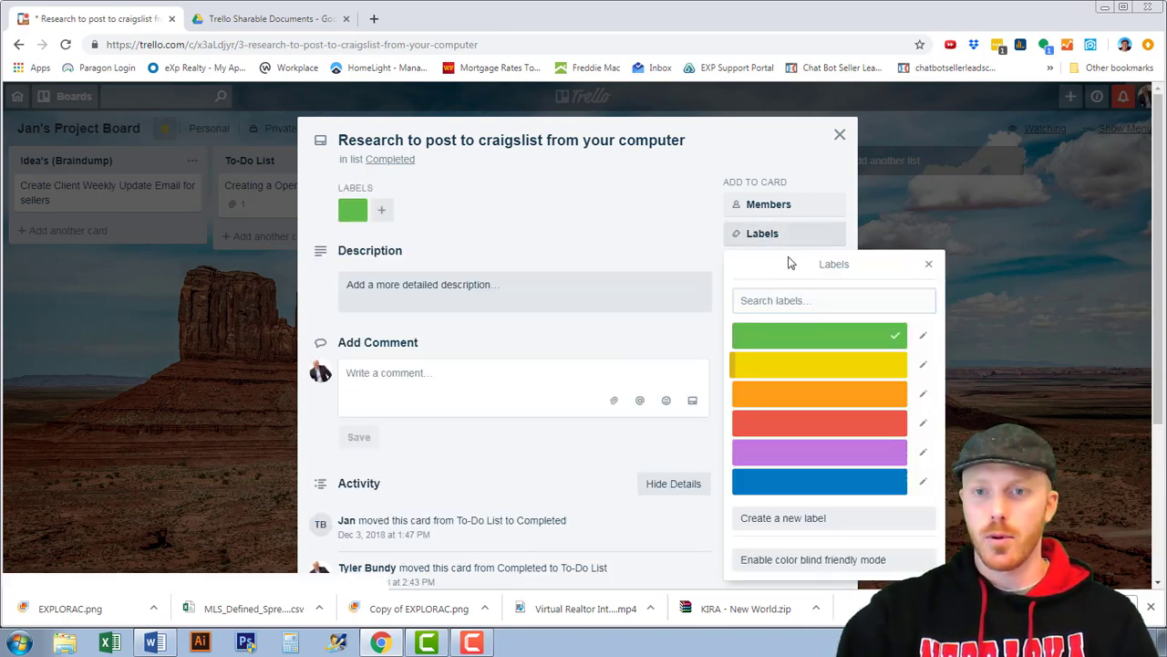
pyautogui.click(928, 263)
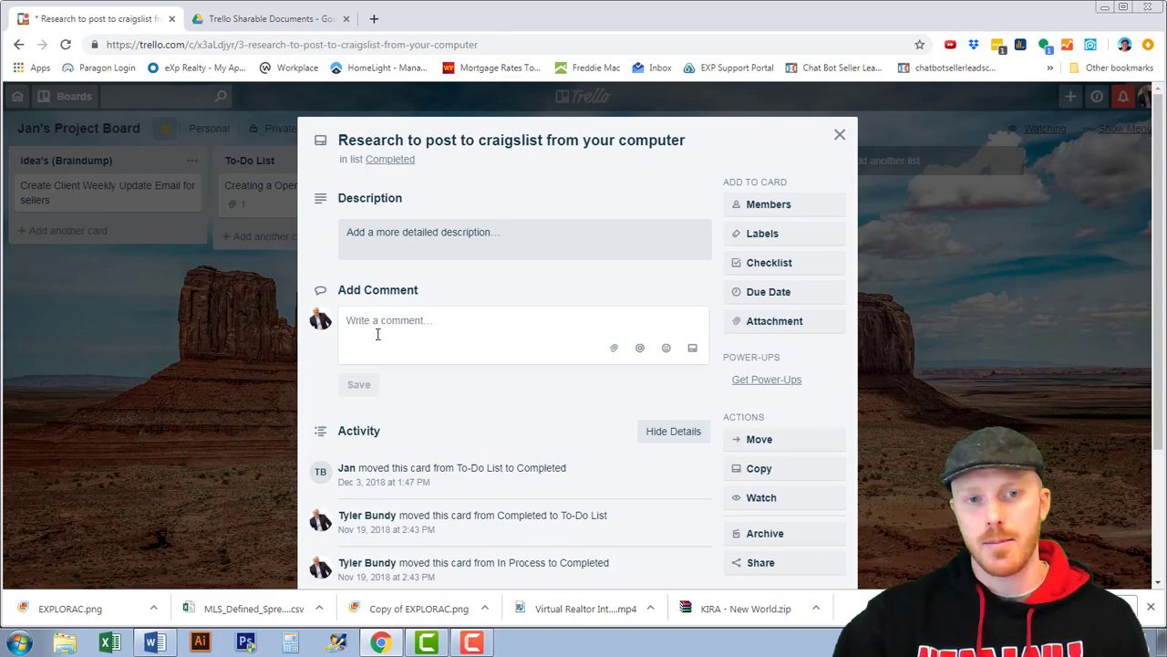
pyautogui.moveTo(762, 233)
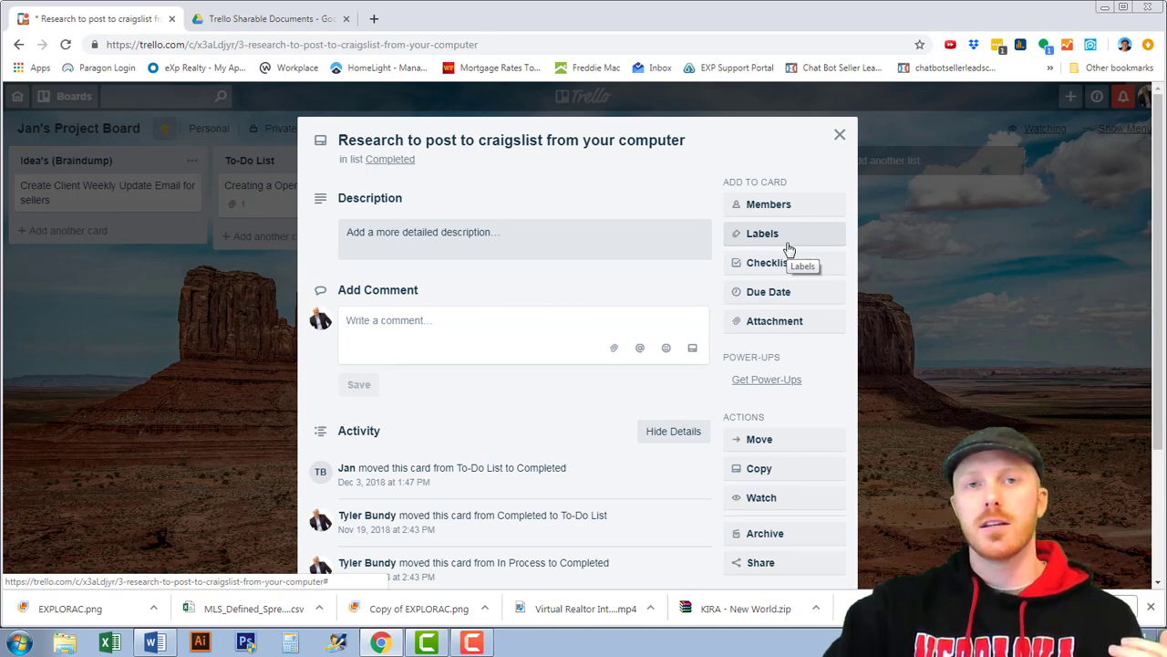
pyautogui.moveTo(777, 387)
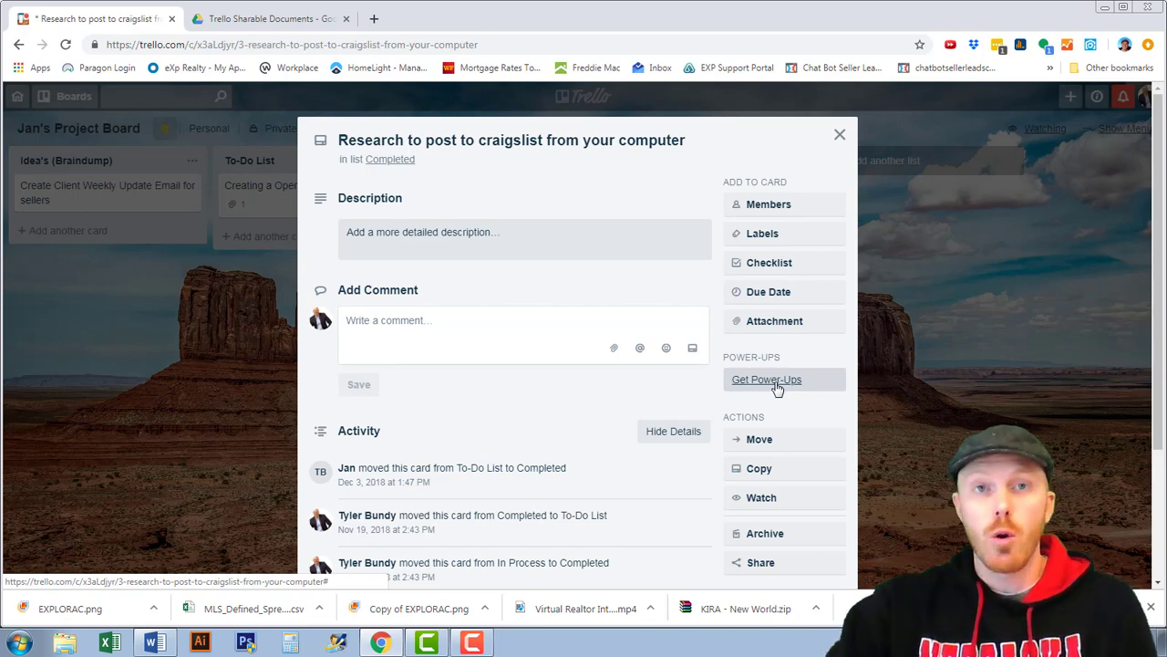
# Step: Bring up the board's Power-Ups catalogue and search it for 'cu'
pyautogui.click(766, 379)
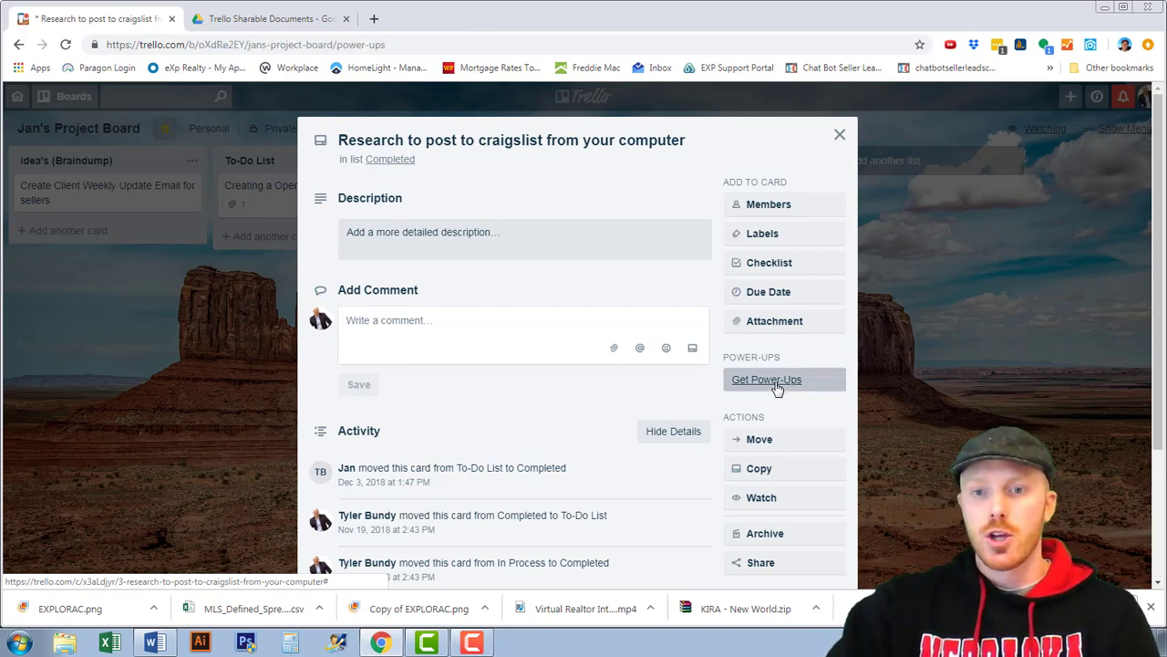
pyautogui.click(766, 379)
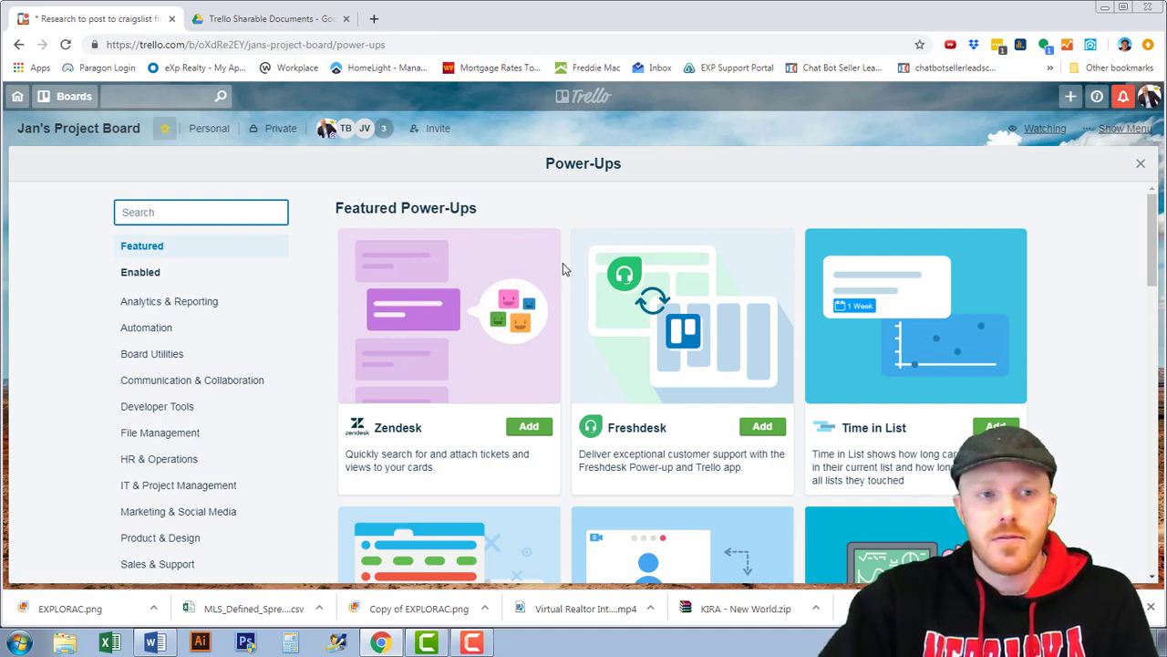
pyautogui.write('c')
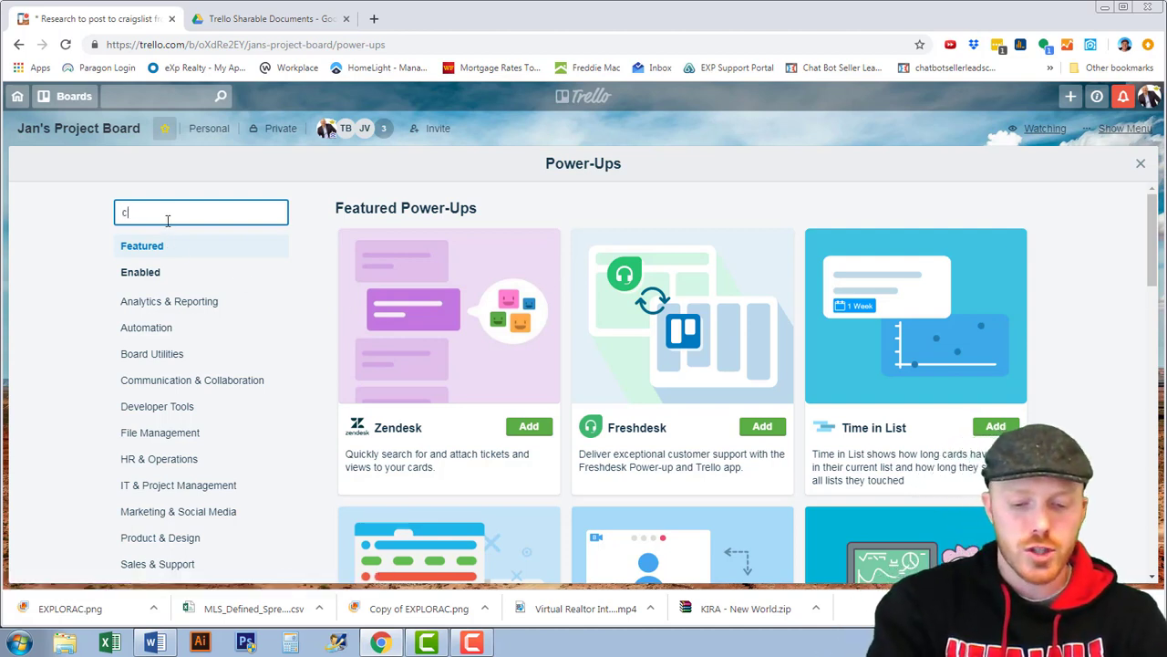
pyautogui.write('u')
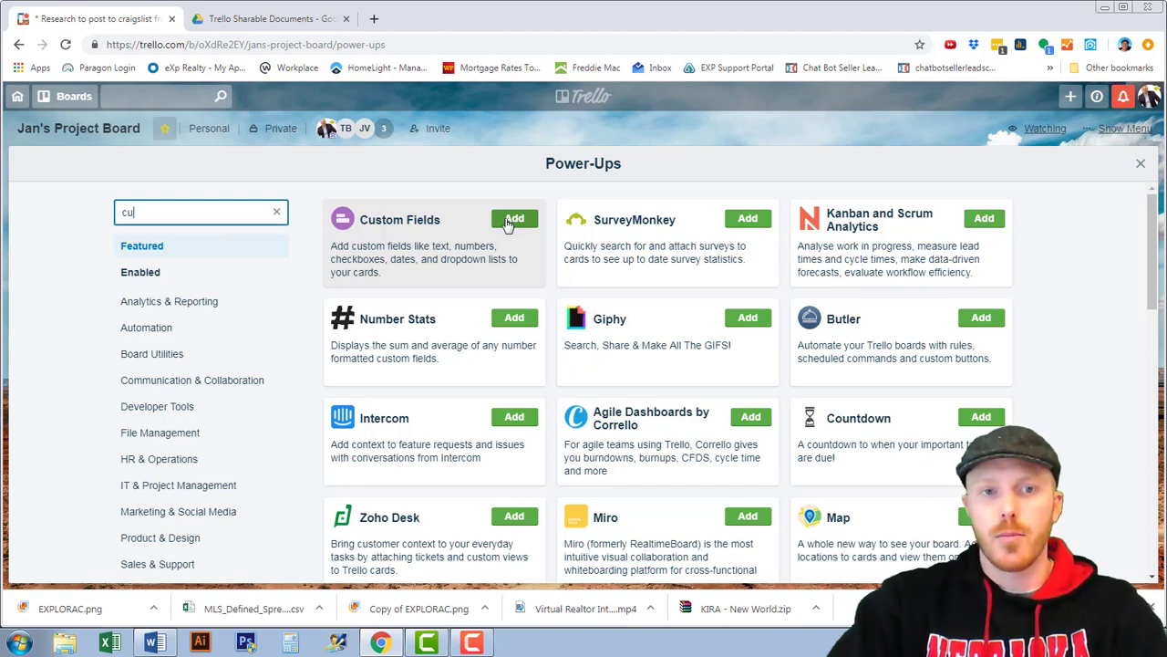
# Step: Add the Custom Fields and Giphy power-ups and dismiss the power-up limit notice
pyautogui.click(514, 219)
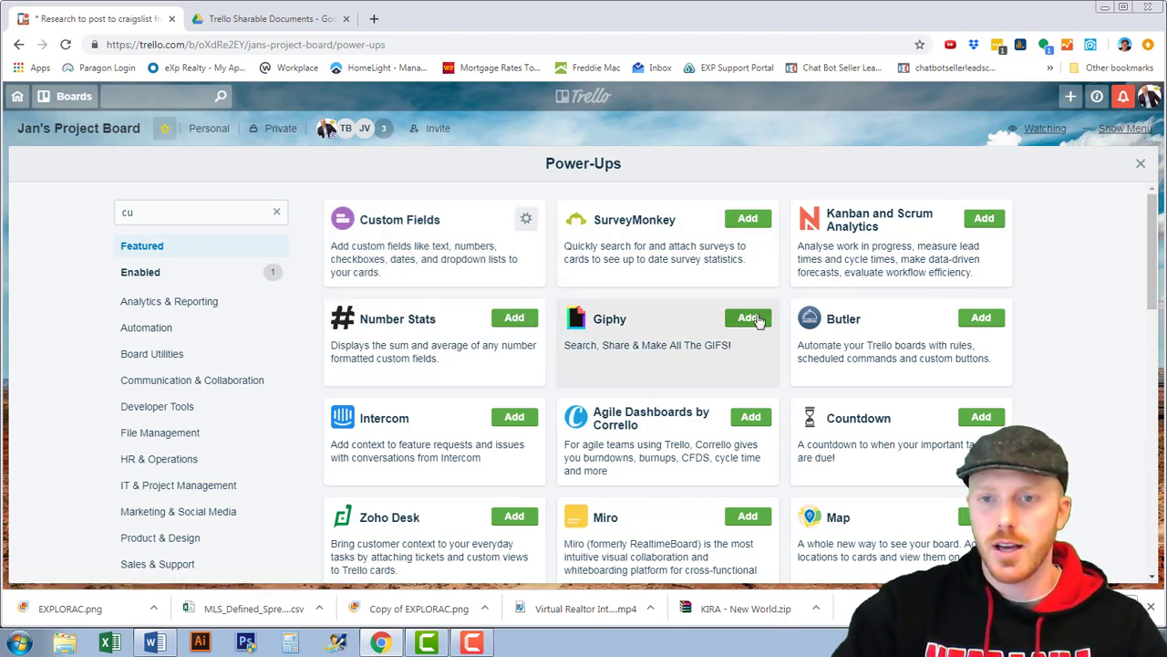
pyautogui.click(748, 318)
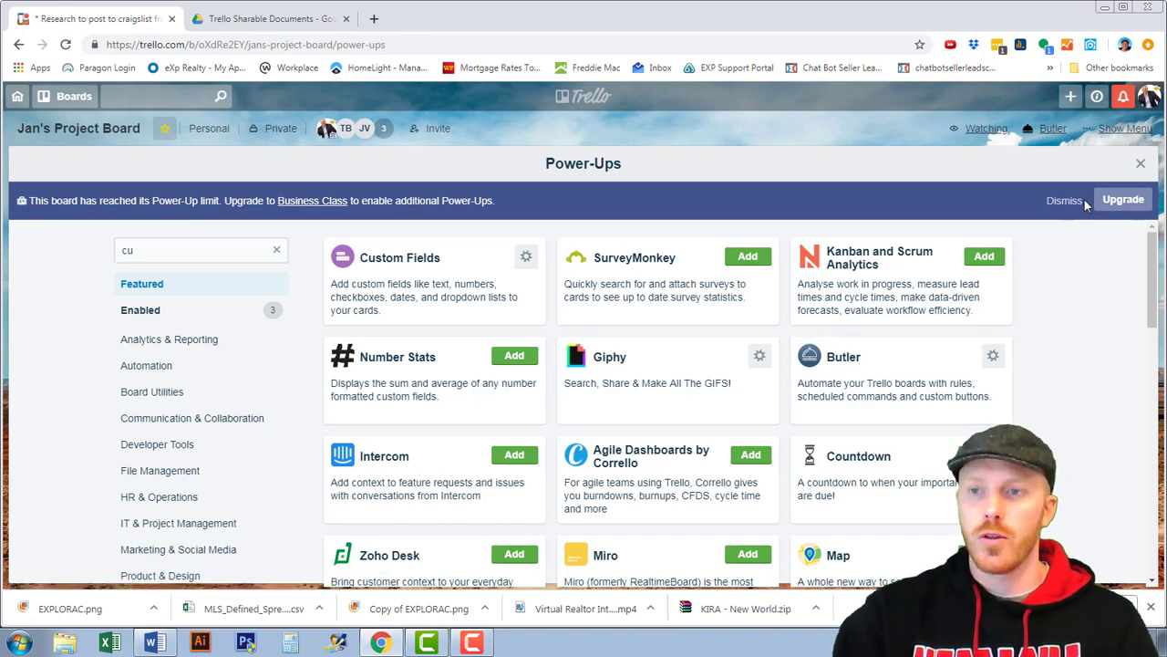
pyautogui.click(1065, 199)
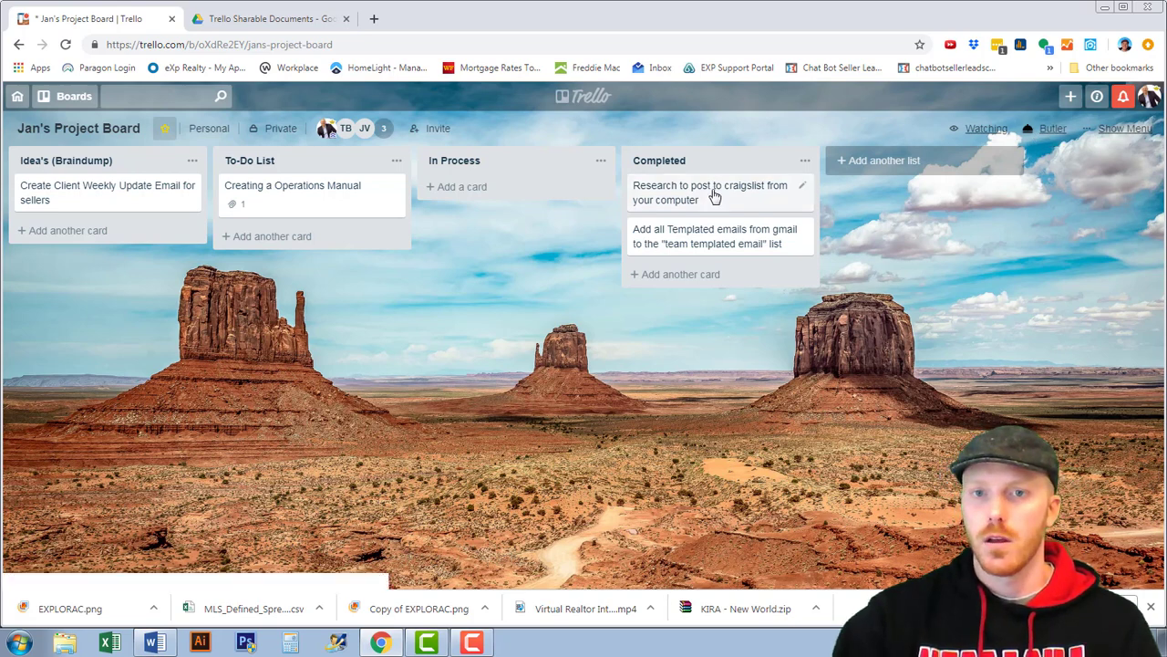
# Step: From the craigslist card's Custom Fields, start a new field with Dropdown as its type
pyautogui.click(708, 193)
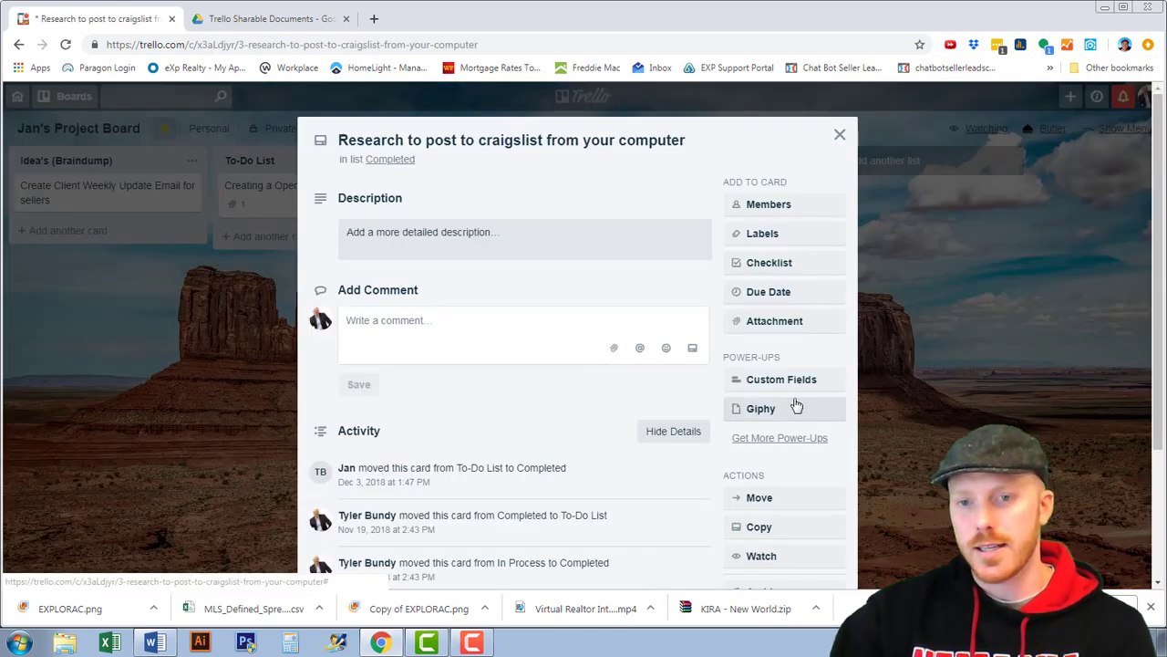
pyautogui.click(780, 379)
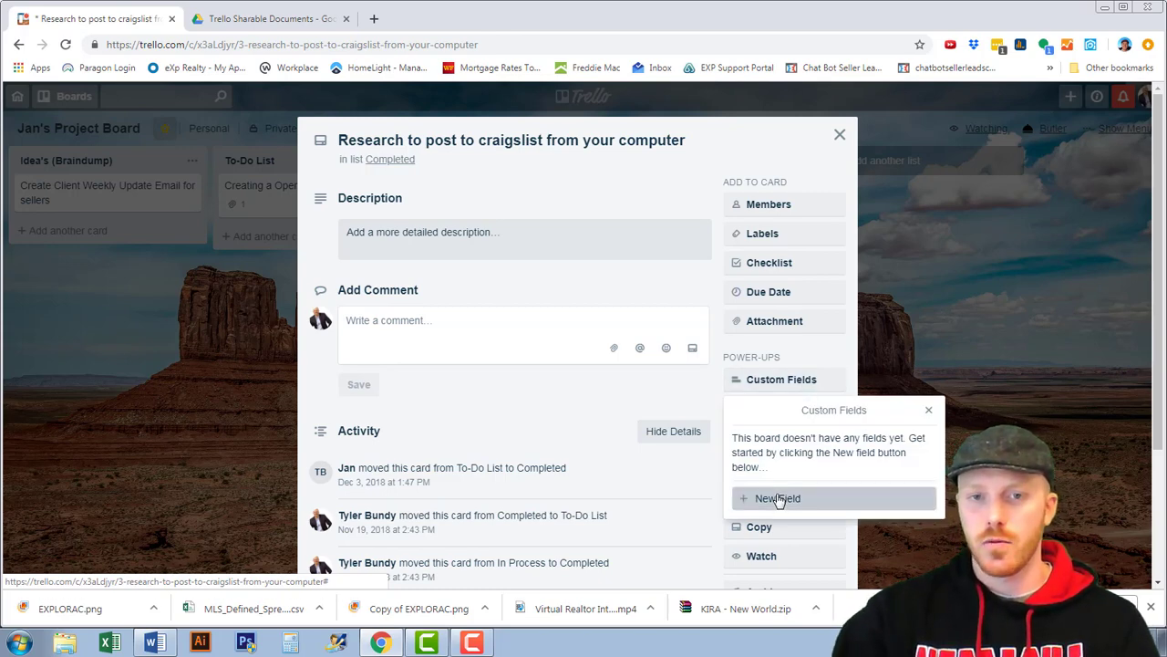
pyautogui.click(777, 498)
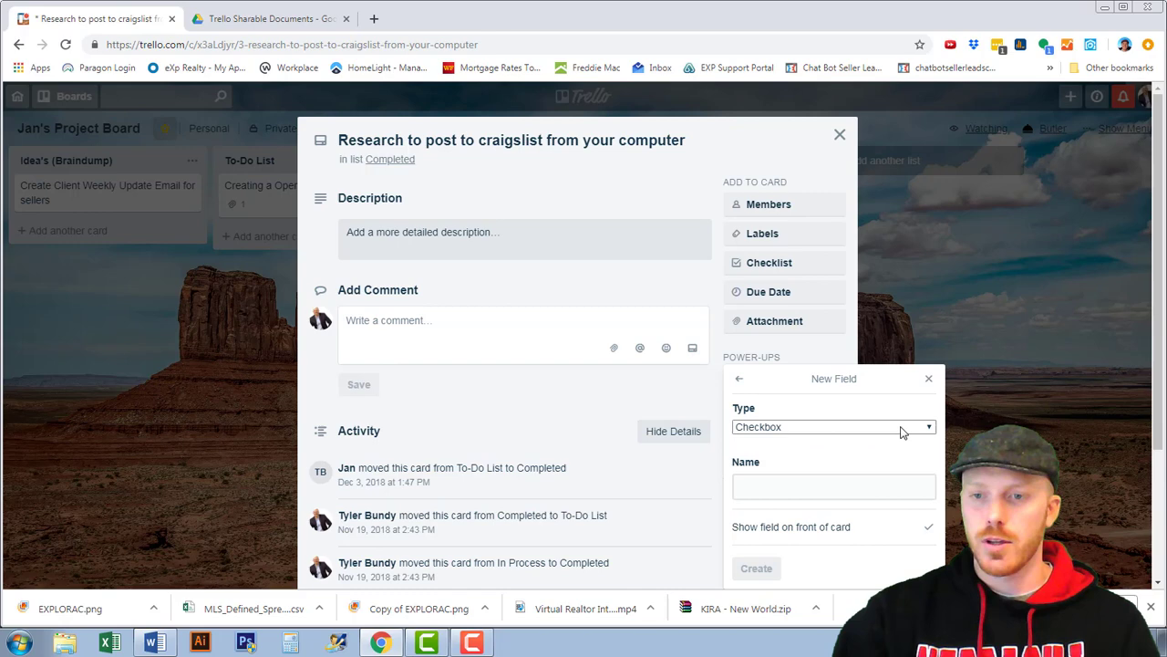
pyautogui.click(832, 427)
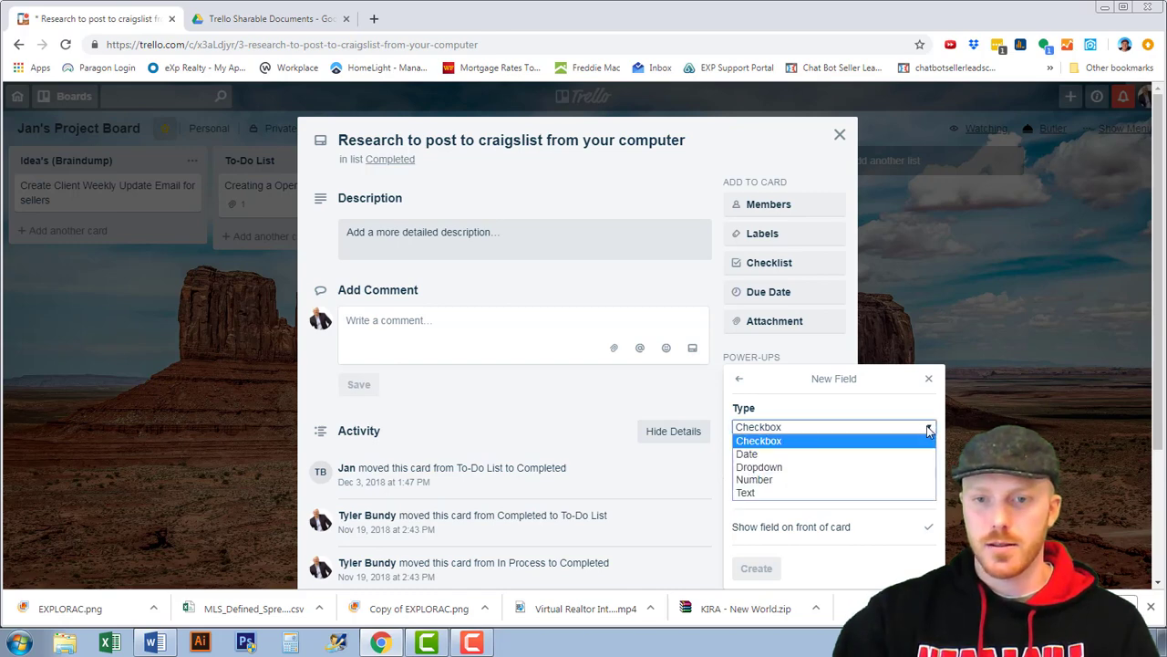
pyautogui.moveTo(759, 467)
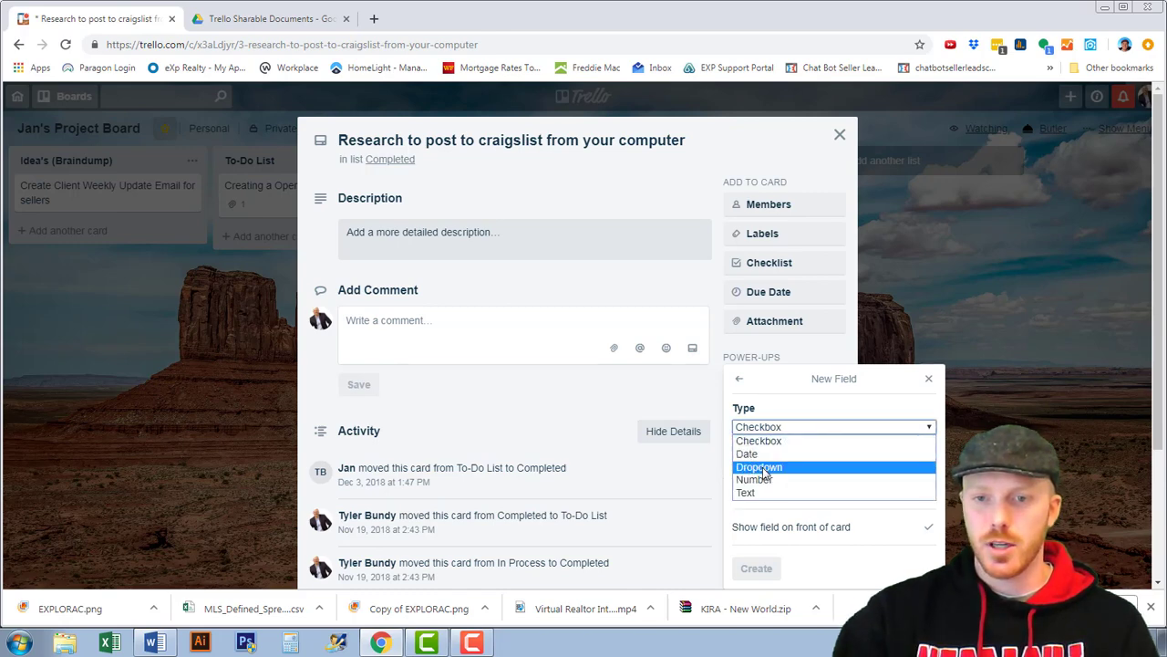
pyautogui.moveTo(755, 478)
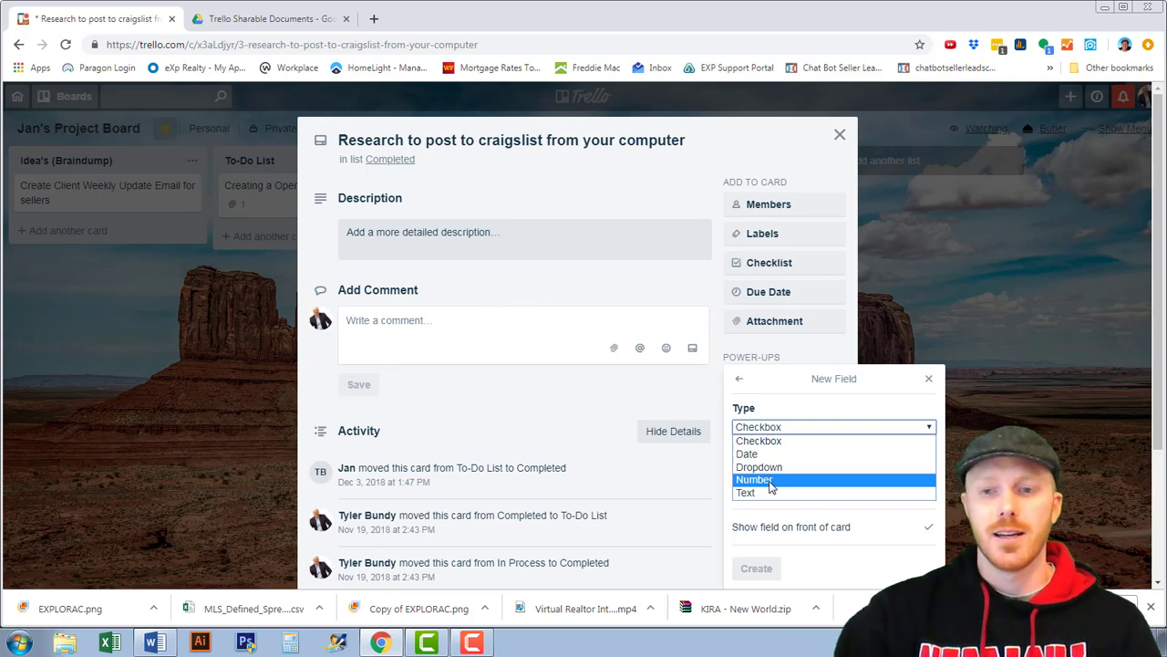
pyautogui.moveTo(746, 492)
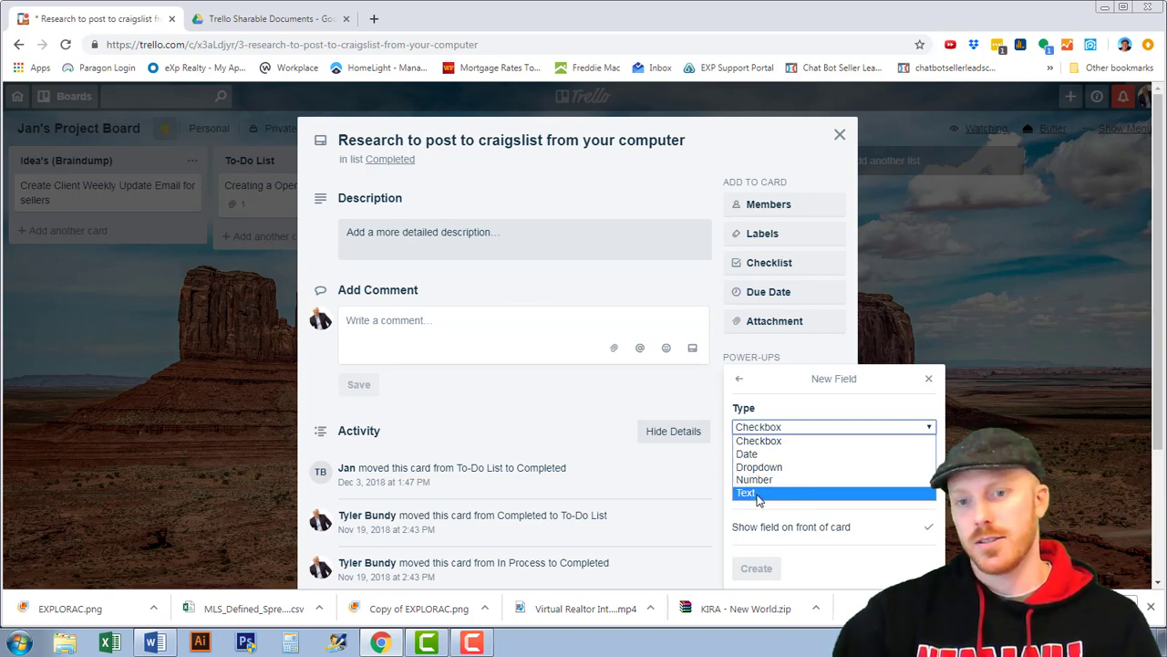
pyautogui.moveTo(759, 440)
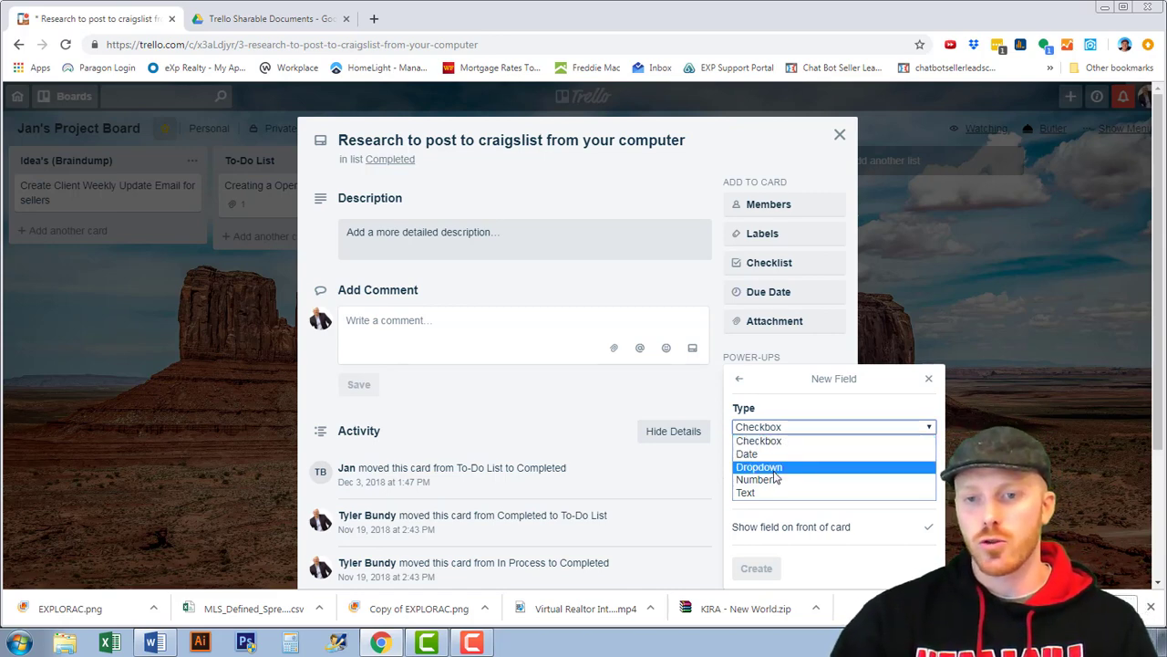
pyautogui.click(758, 467)
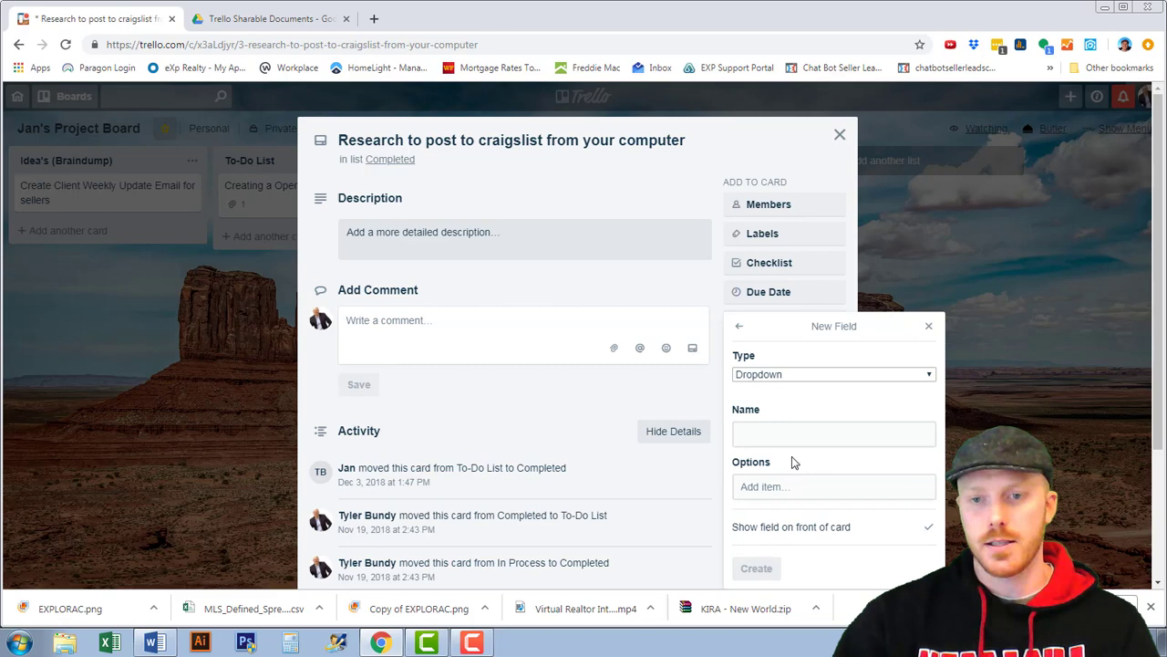
# Step: Name the new dropdown field Inspection and enter 'normal inspection' as its first option
pyautogui.click(831, 435)
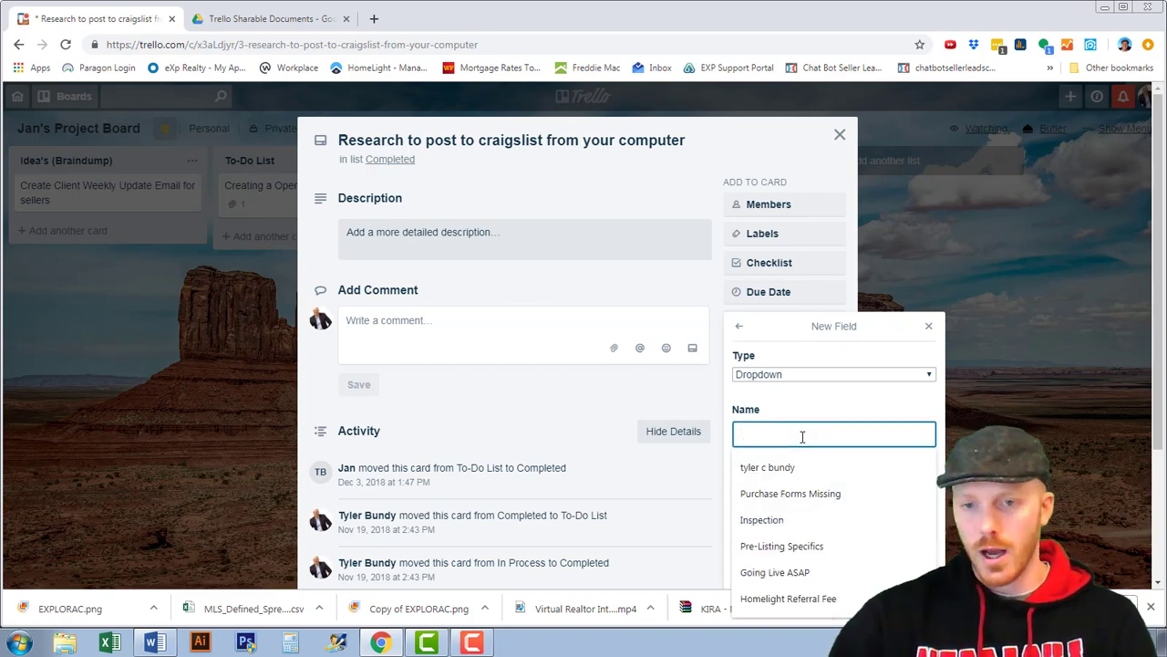
pyautogui.click(762, 518)
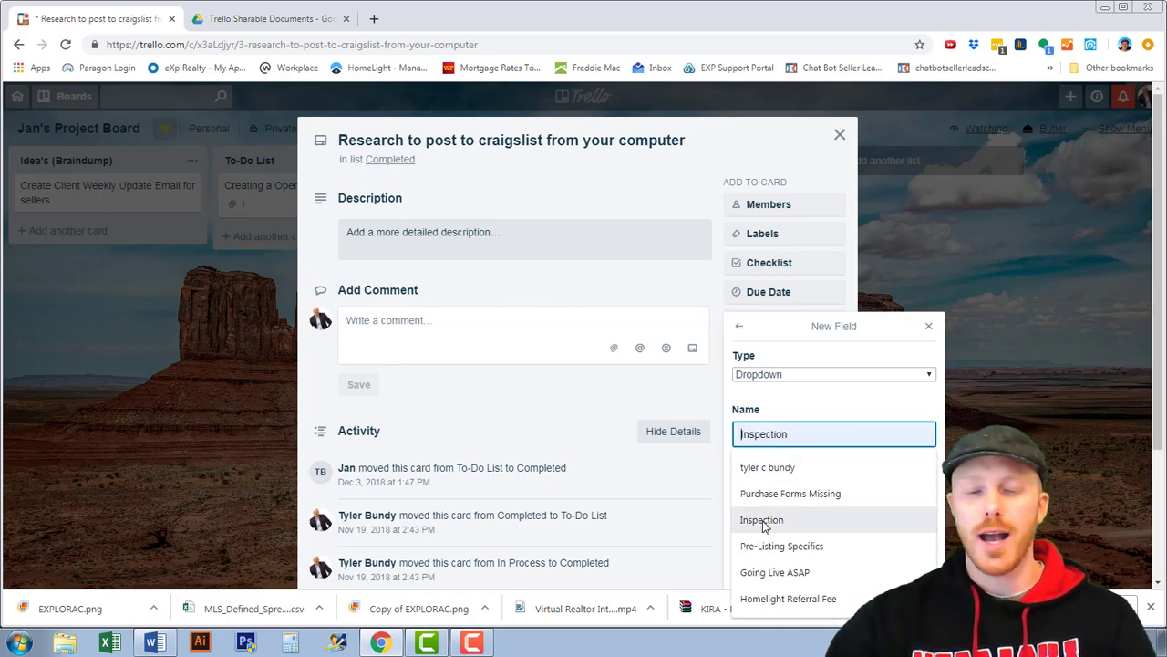
pyautogui.click(762, 518)
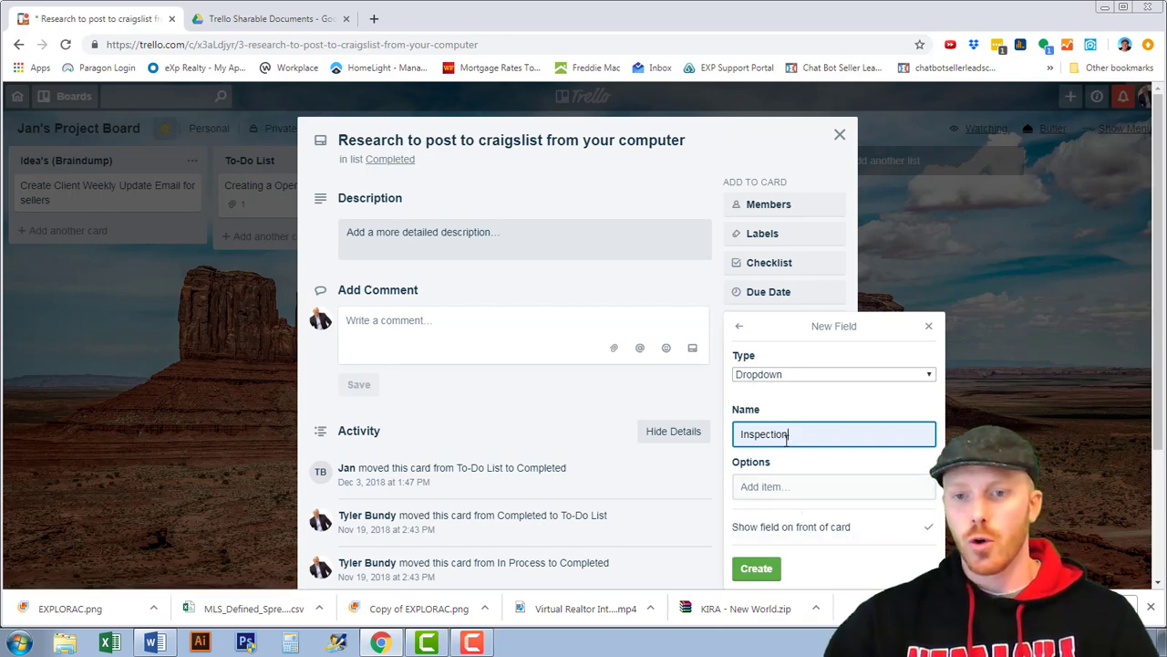
pyautogui.click(831, 485)
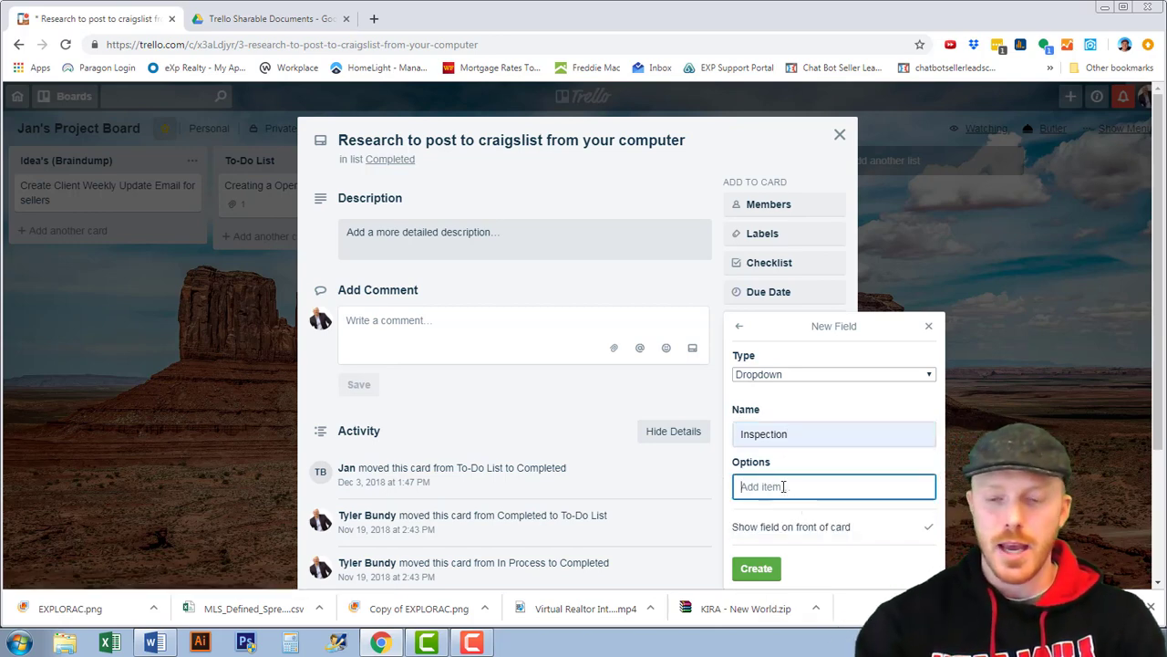
pyautogui.write('normal is')
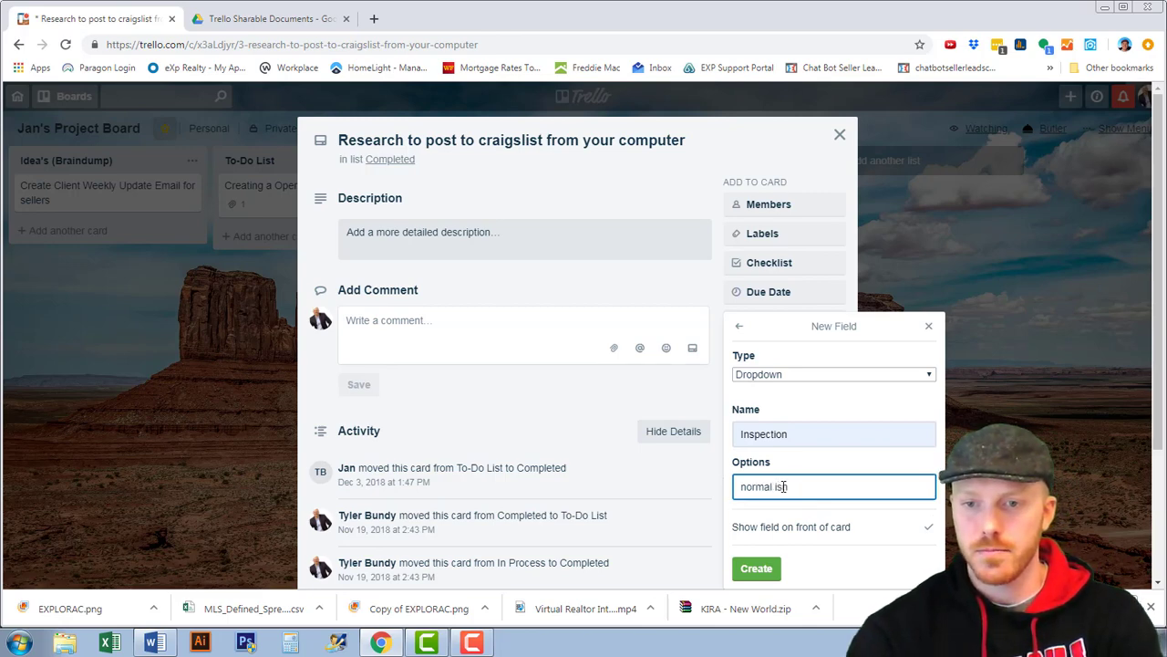
pyautogui.write('inspection')
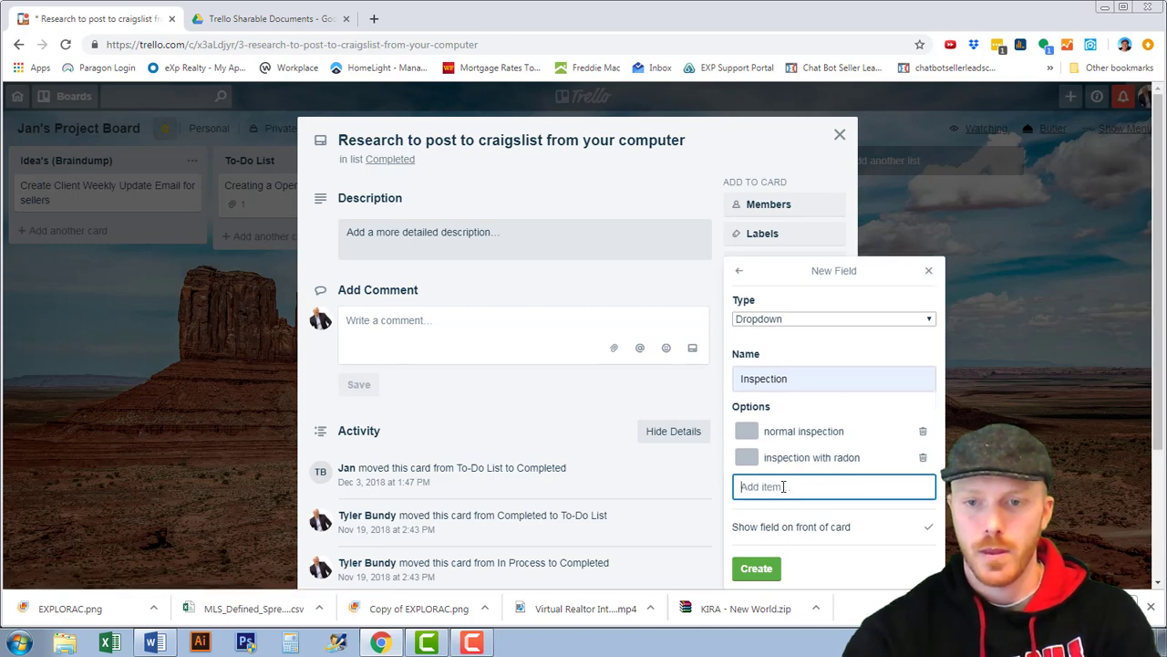
# Step: Add the new construction, radon and radon-and-sewer options and create the Inspection field
pyautogui.write('new constructio')
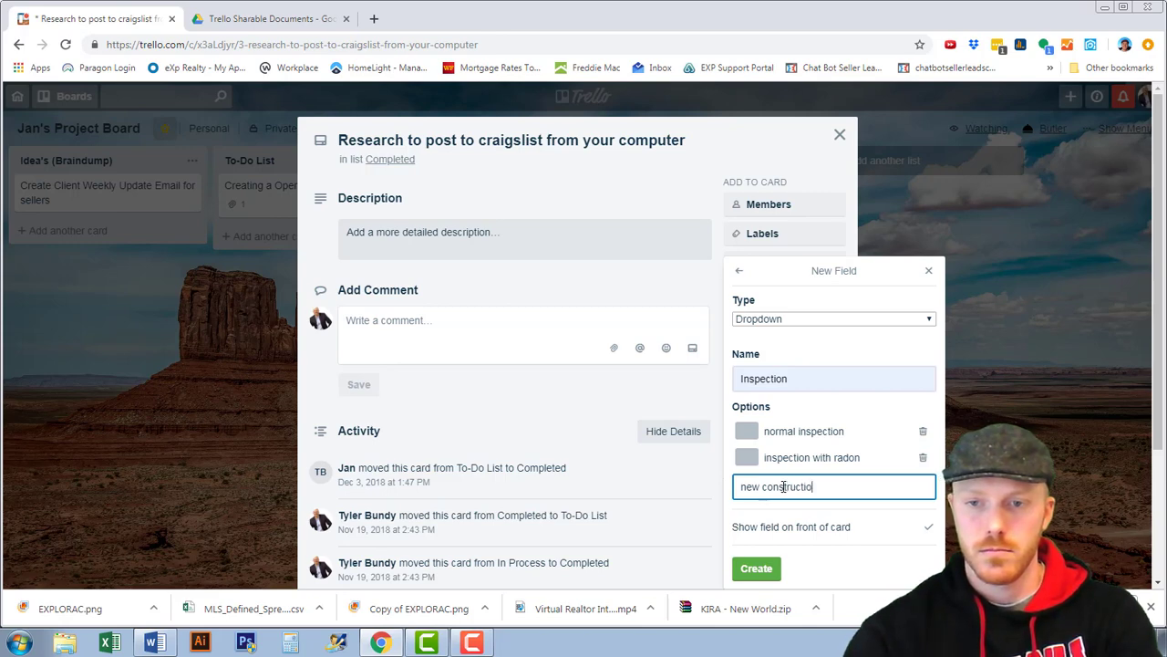
pyautogui.write('ins')
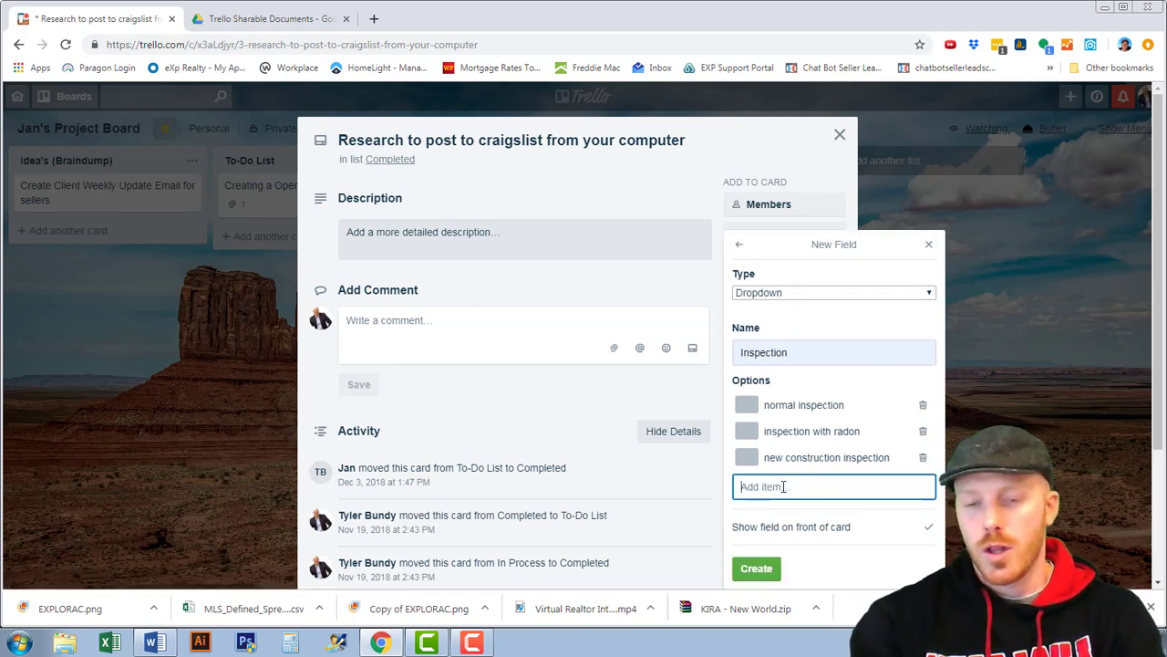
pyautogui.write('inscpetion with')
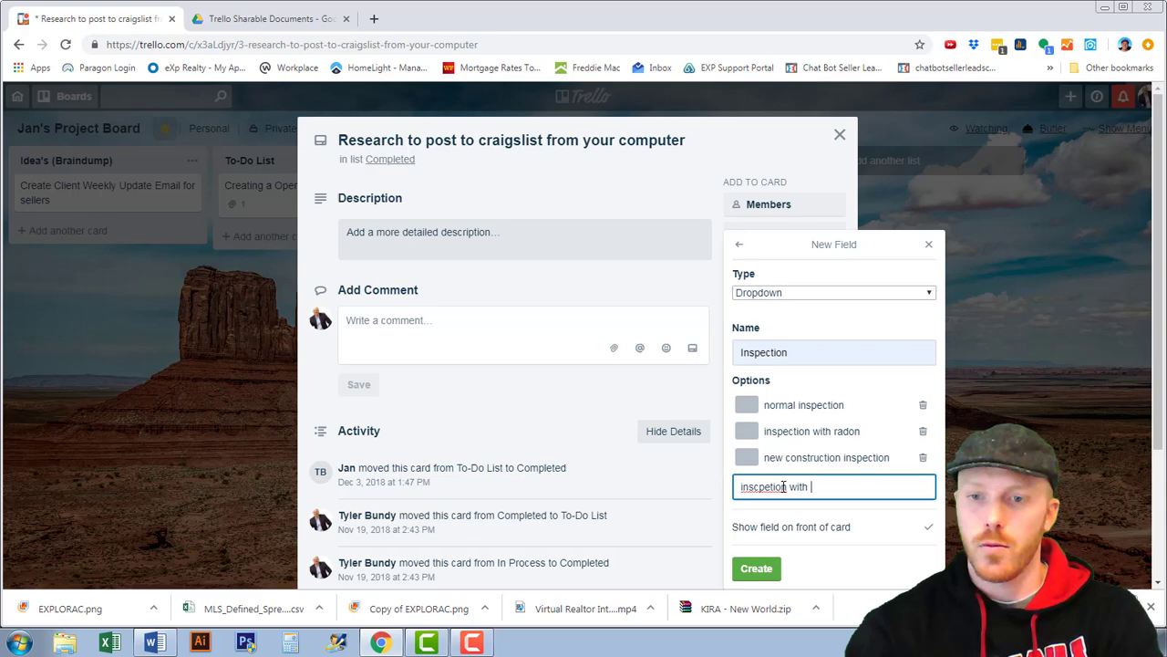
pyautogui.write('radon and')
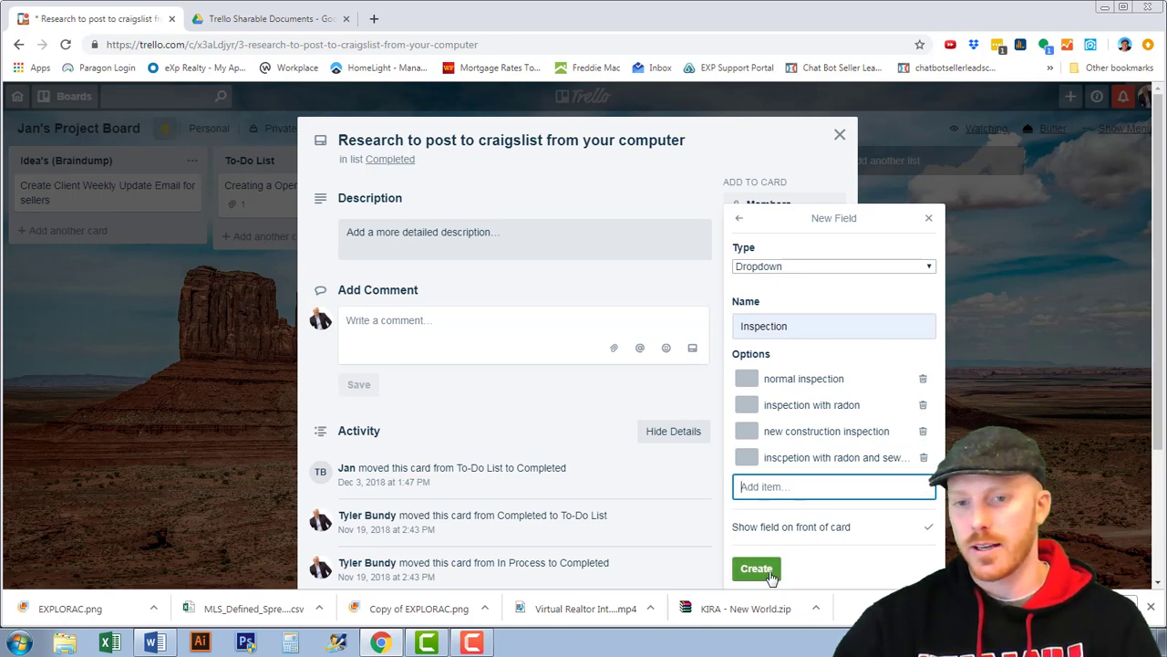
pyautogui.click(755, 569)
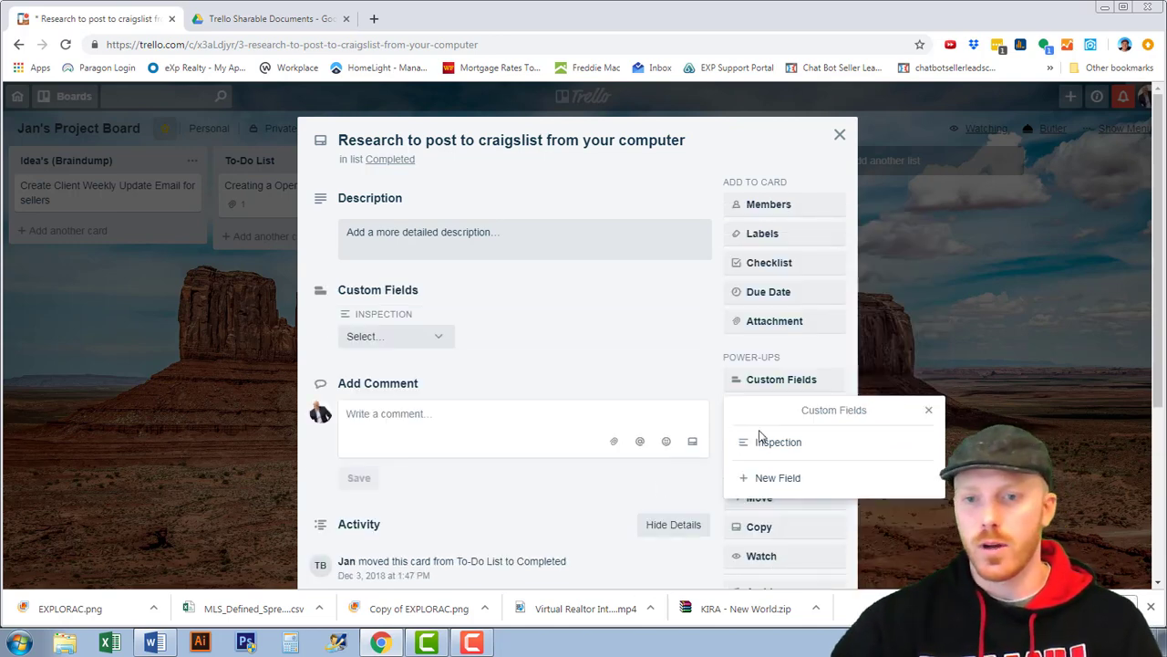
# Step: Create a Date-type custom field named Inspection date
pyautogui.click(777, 478)
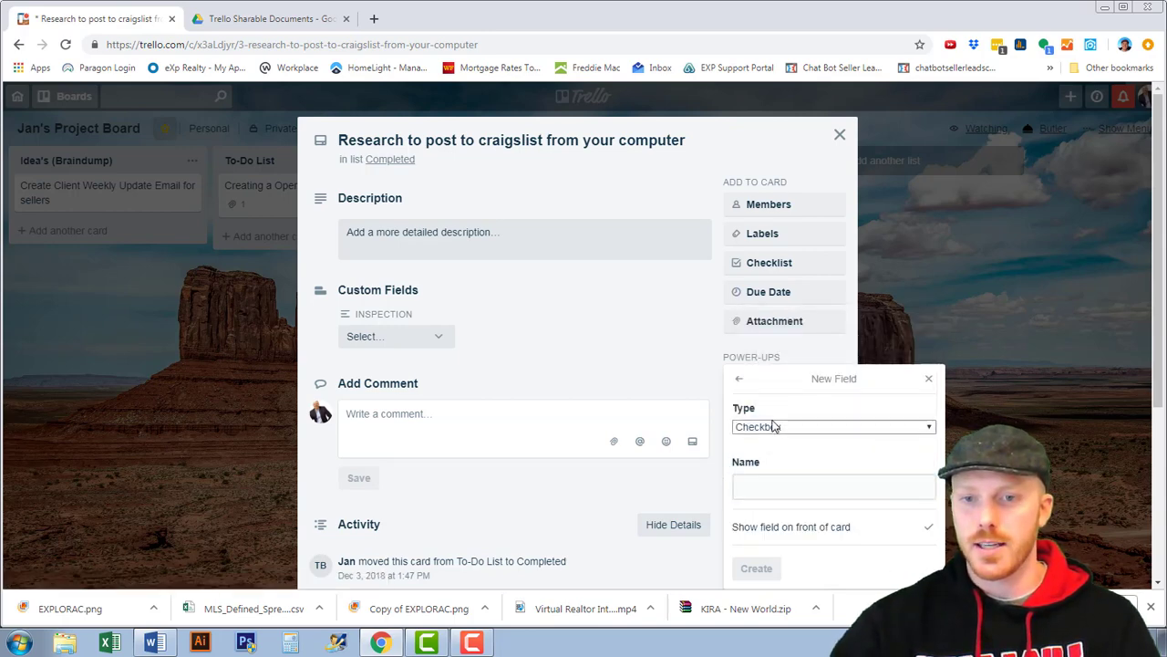
pyautogui.click(832, 427)
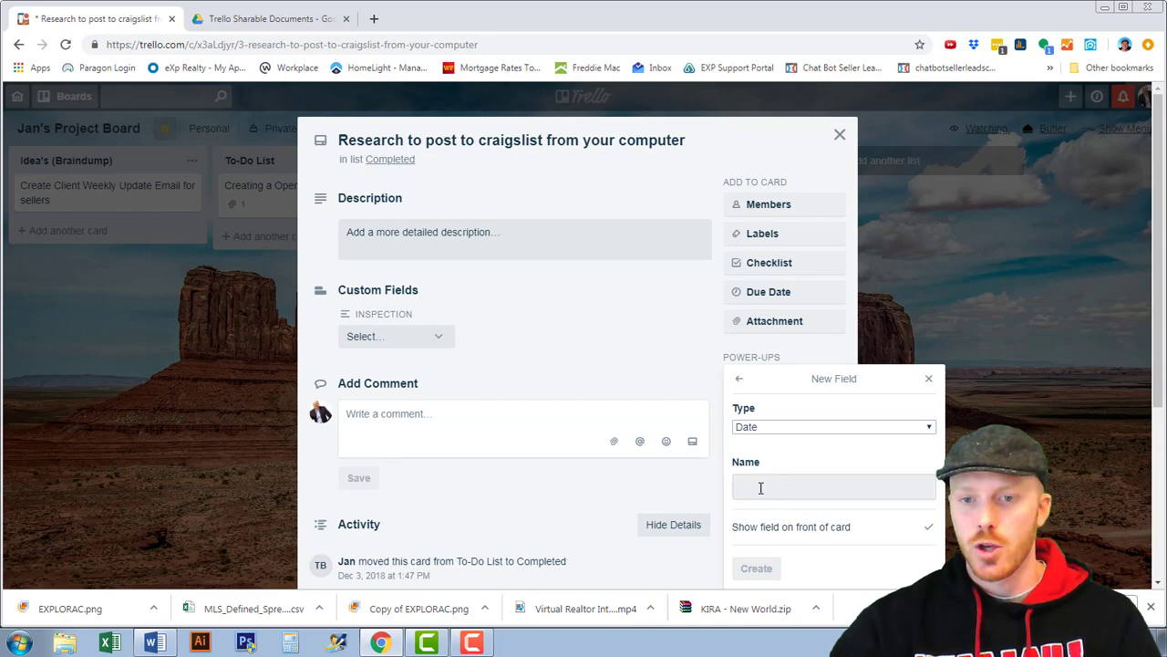
pyautogui.click(833, 487)
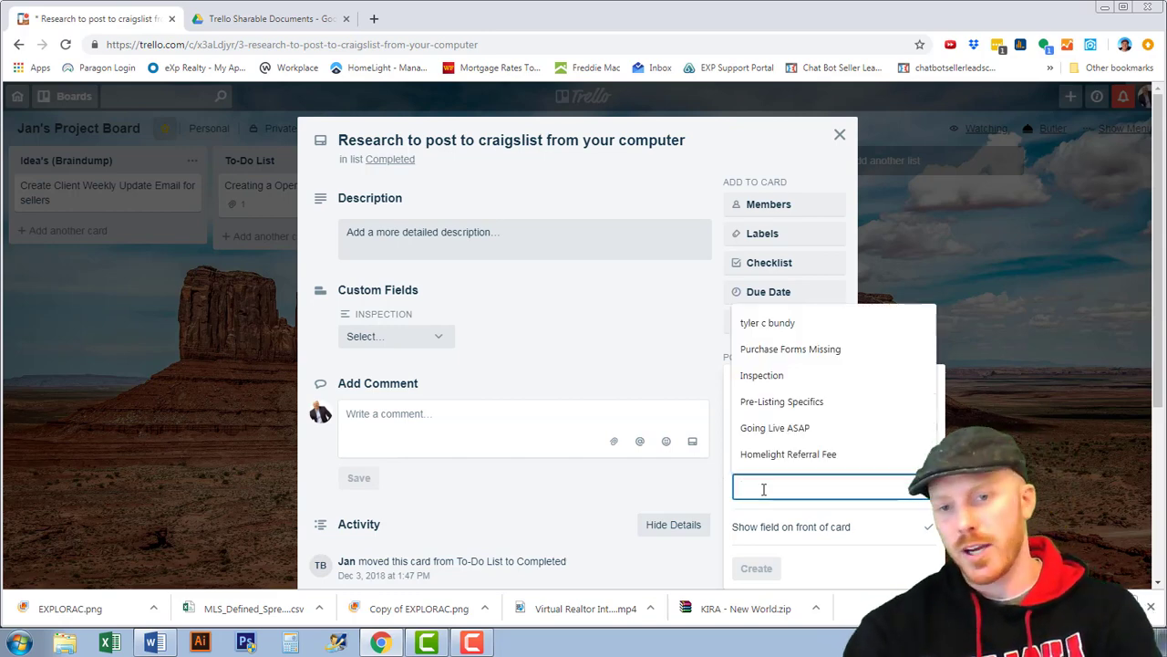
pyautogui.write('Ins')
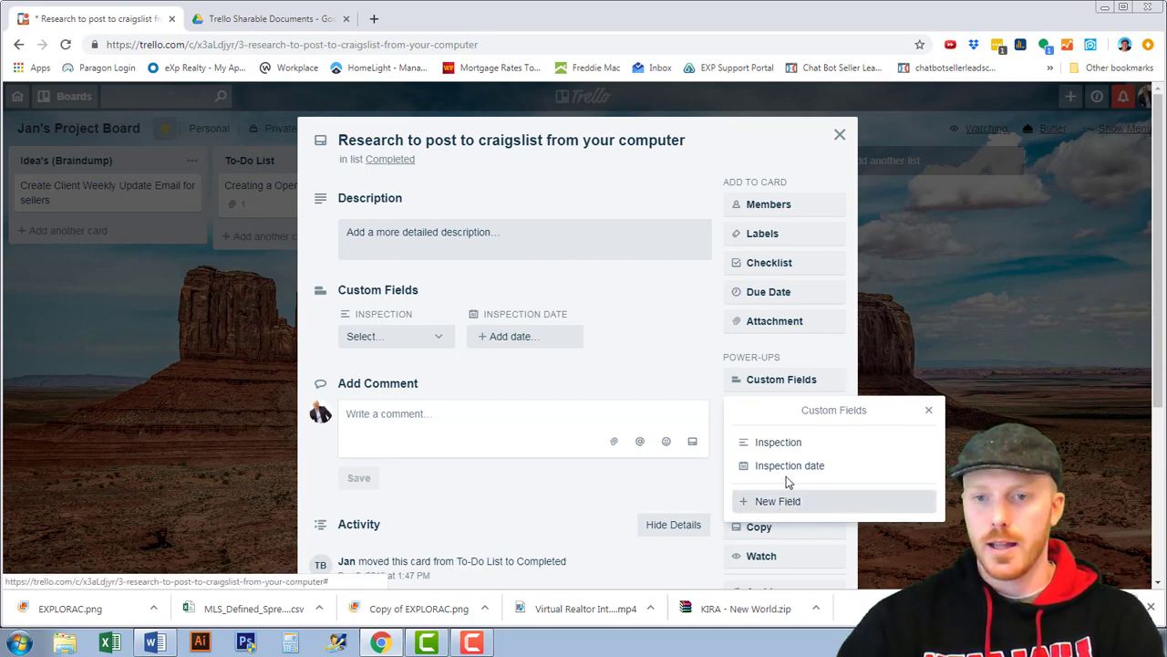
# Step: Create a Checkbox-type custom field named inspection asap
pyautogui.click(777, 500)
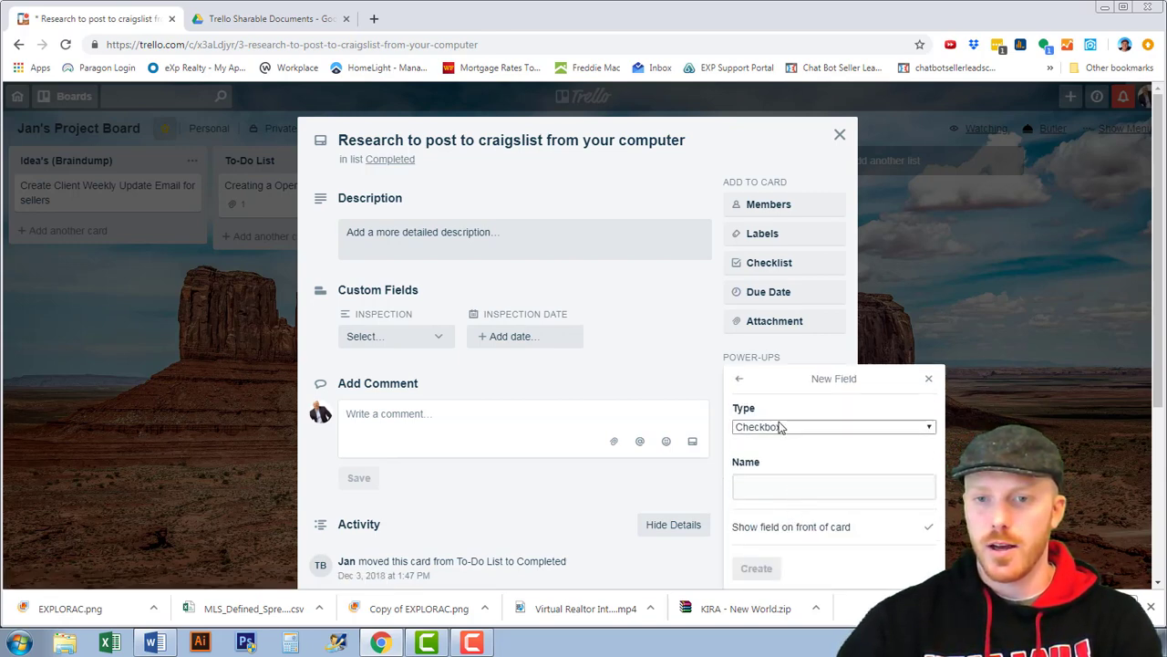
pyautogui.click(831, 427)
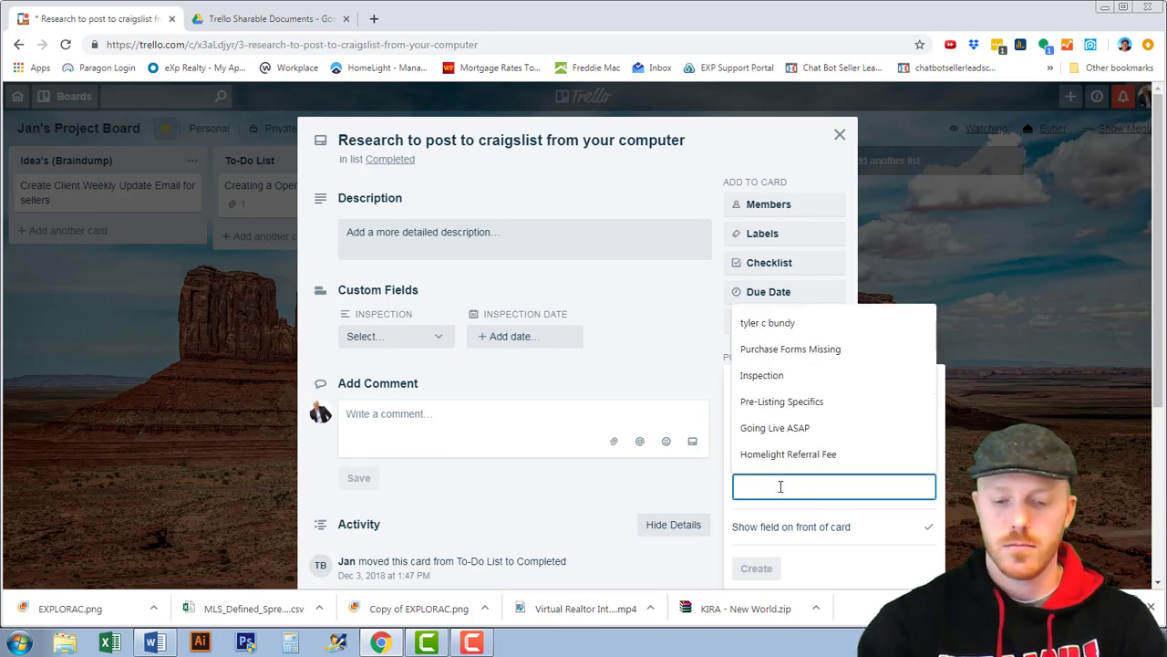
pyautogui.write('inspection pass')
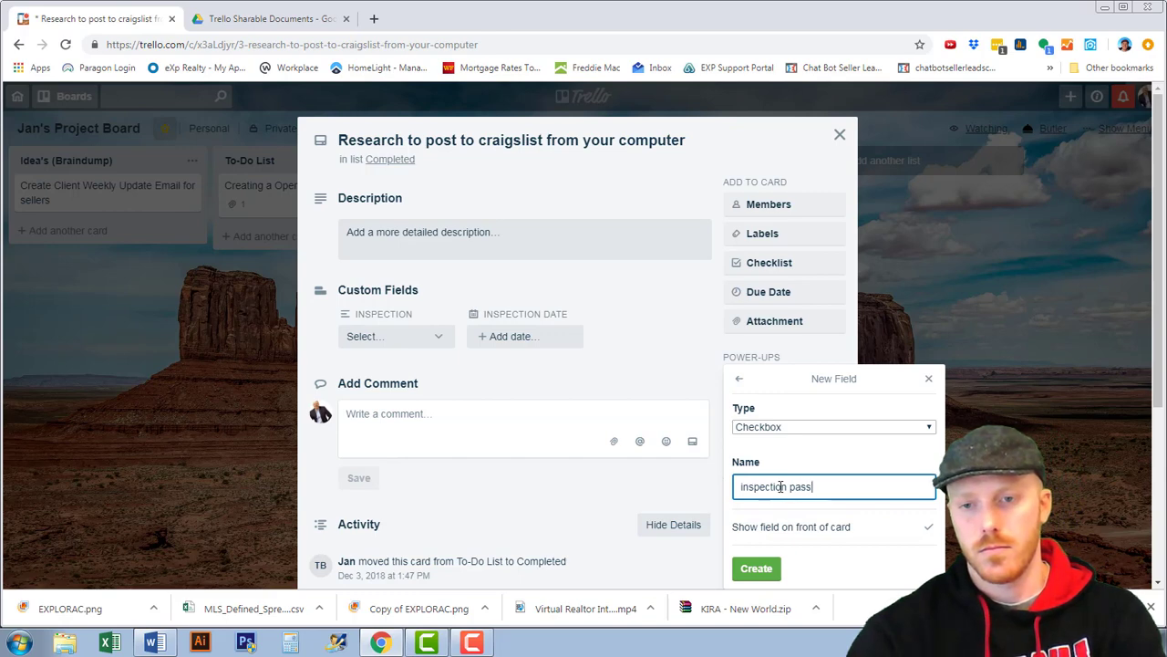
pyautogui.write('e')
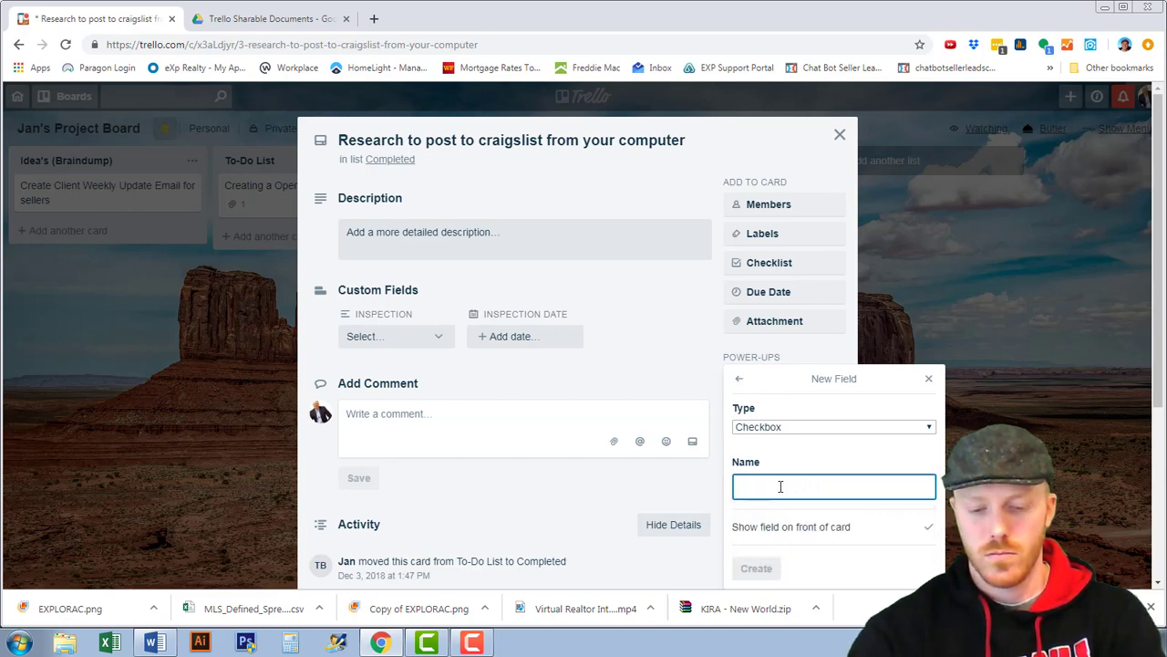
pyautogui.write('new')
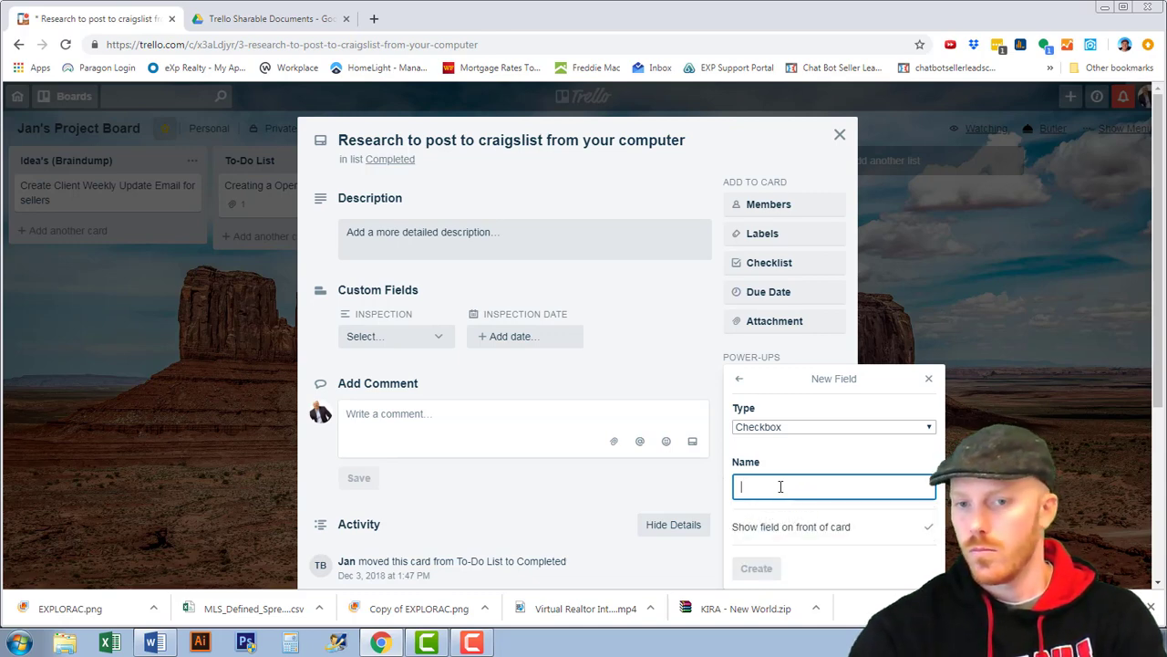
pyautogui.write('inspection asap')
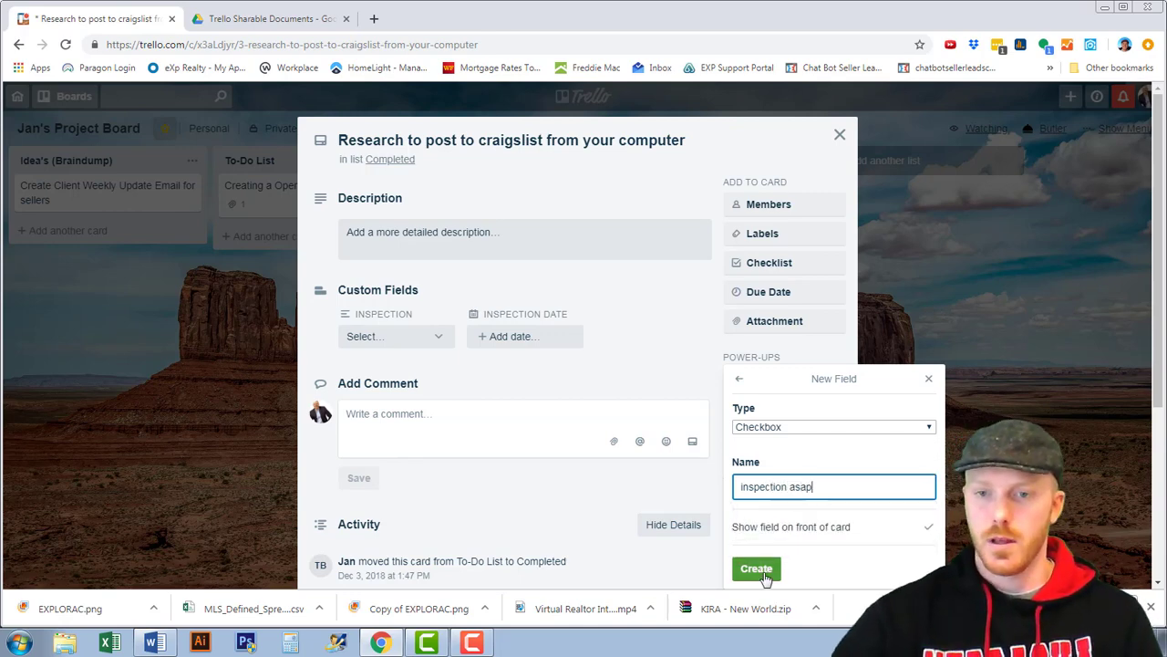
pyautogui.click(755, 570)
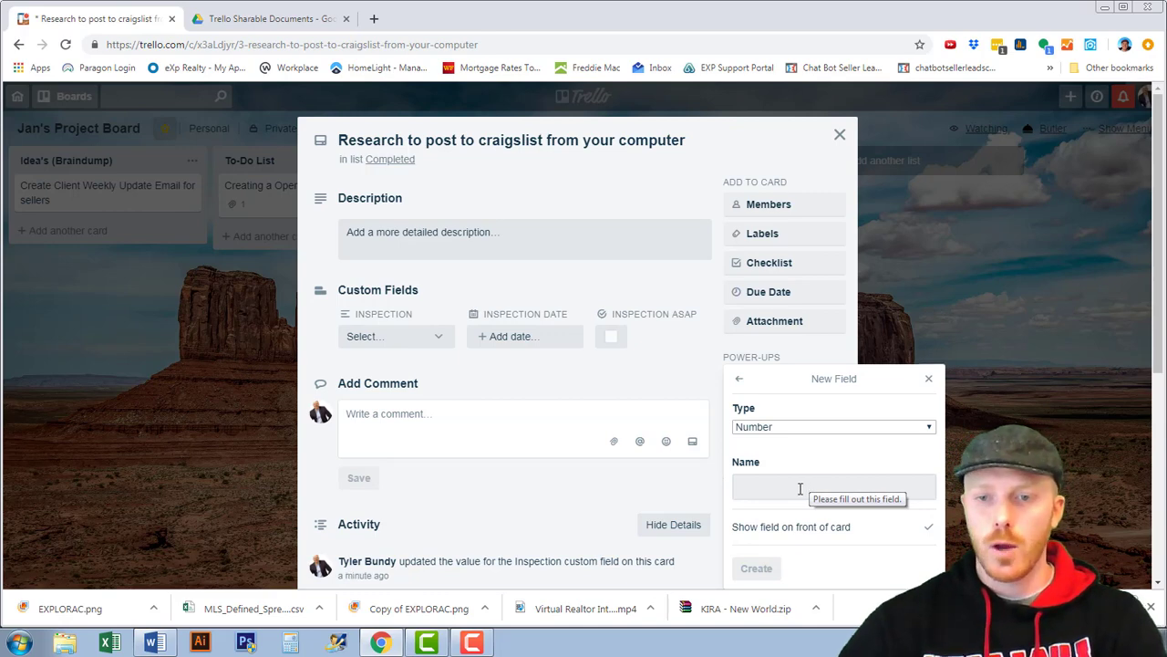
# Step: Name the Number field inspection time frame and create it
pyautogui.click(832, 485)
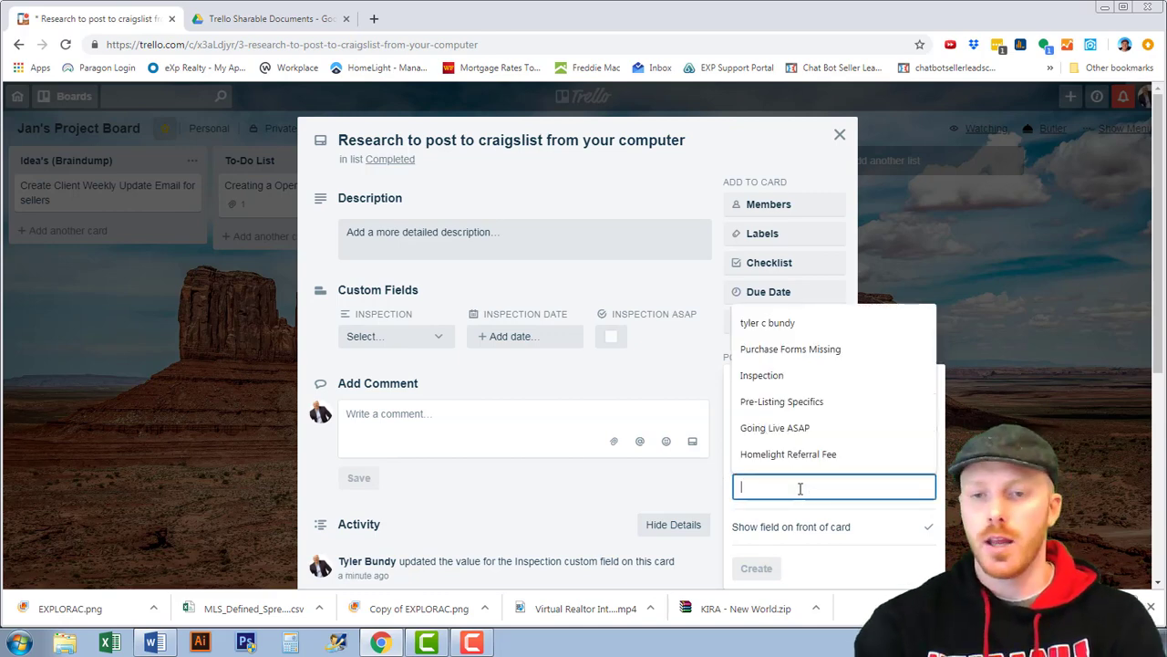
pyautogui.write('insp')
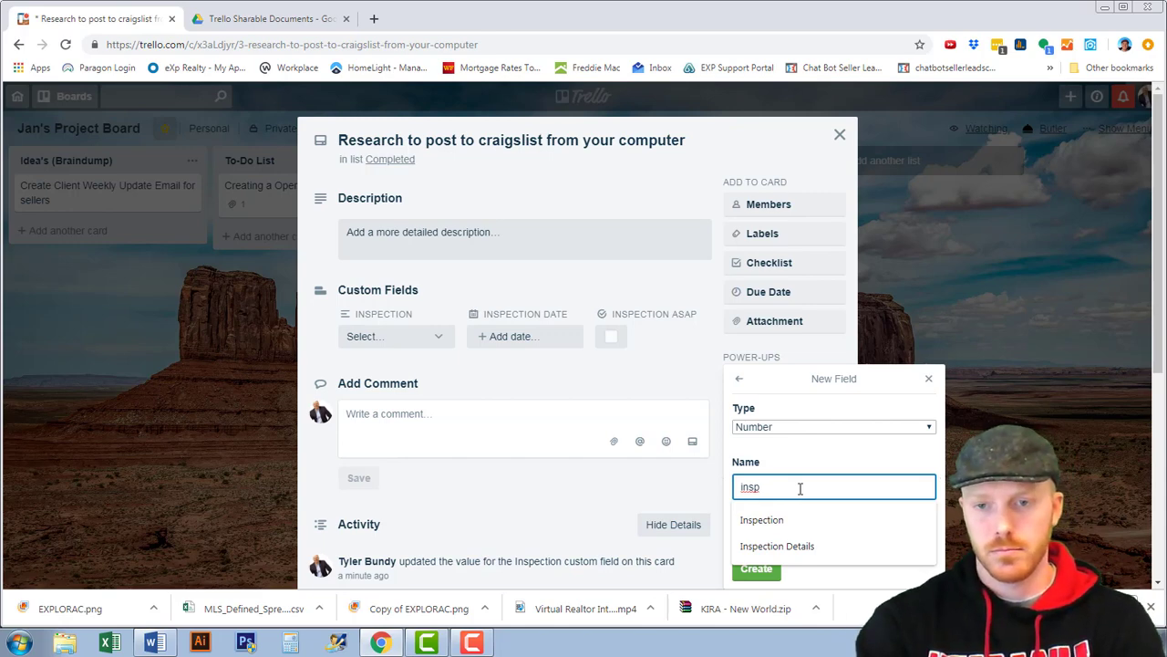
pyautogui.write('inspection time frame')
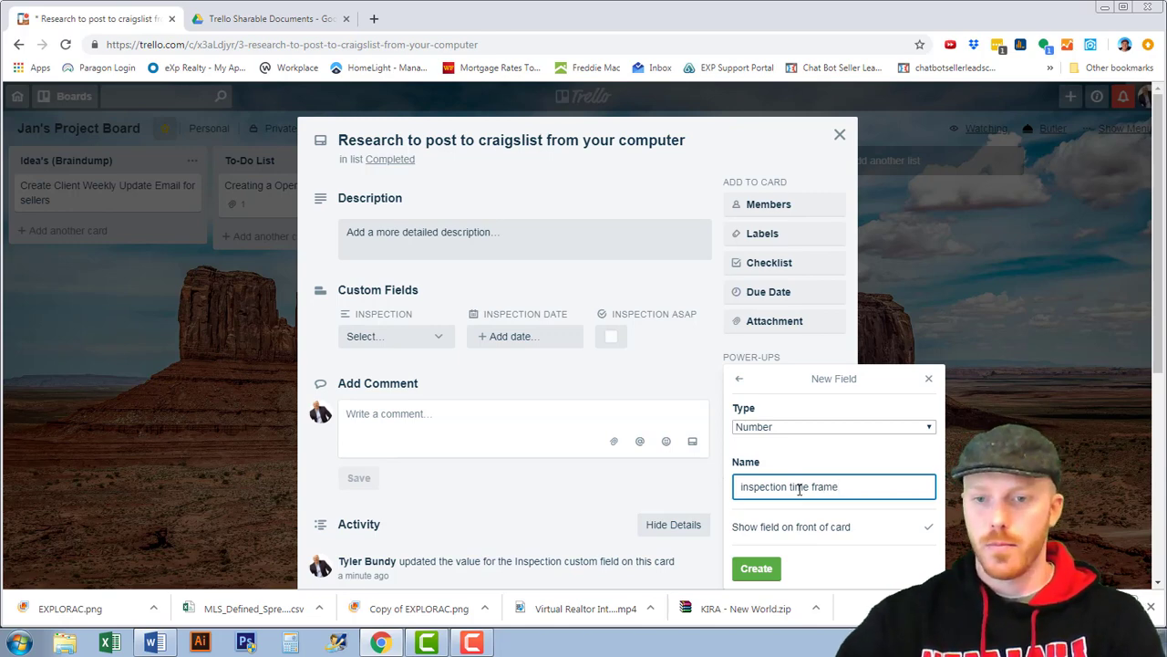
pyautogui.click(756, 569)
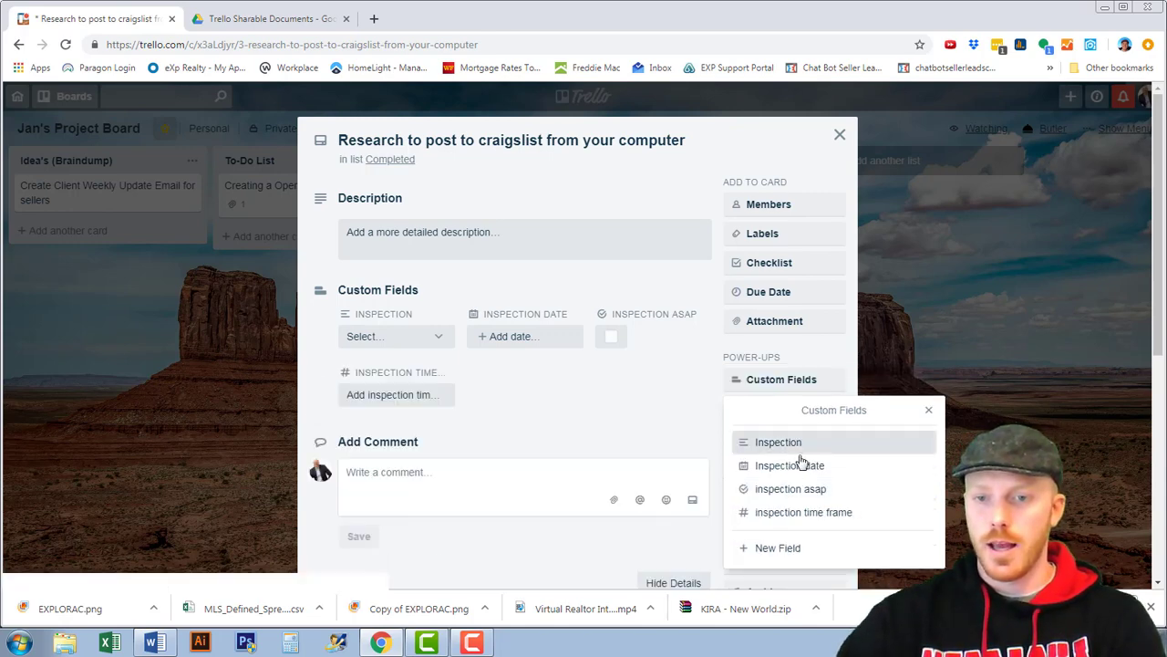
# Step: Create a Text-type custom field named Inspection issues
pyautogui.click(777, 547)
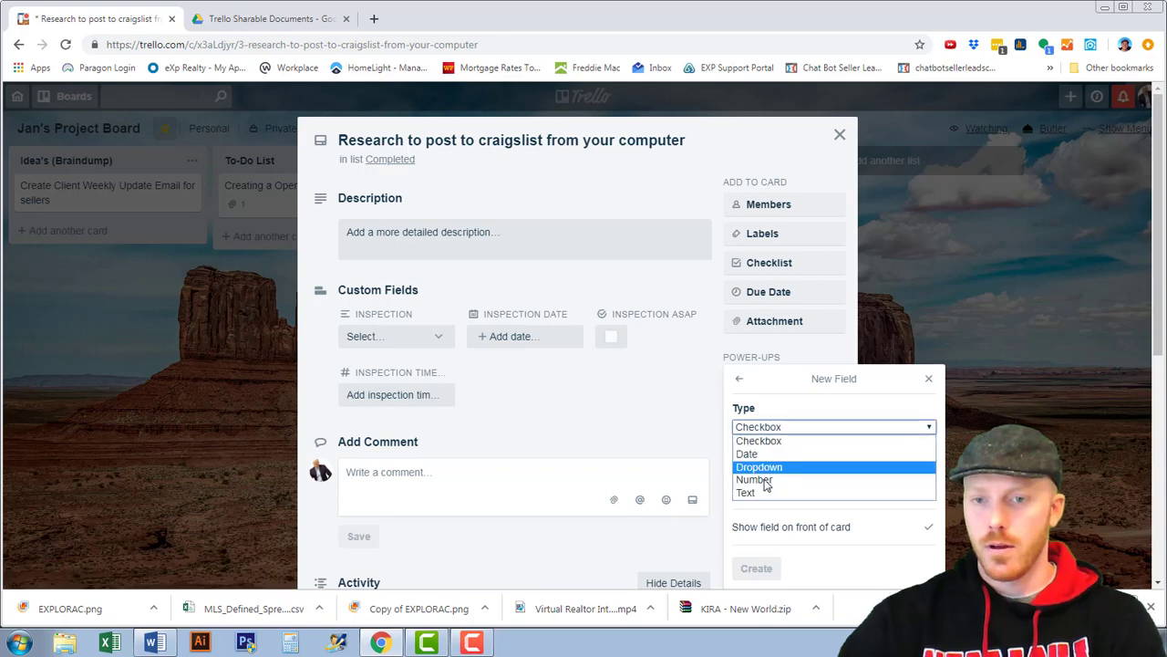
pyautogui.click(746, 493)
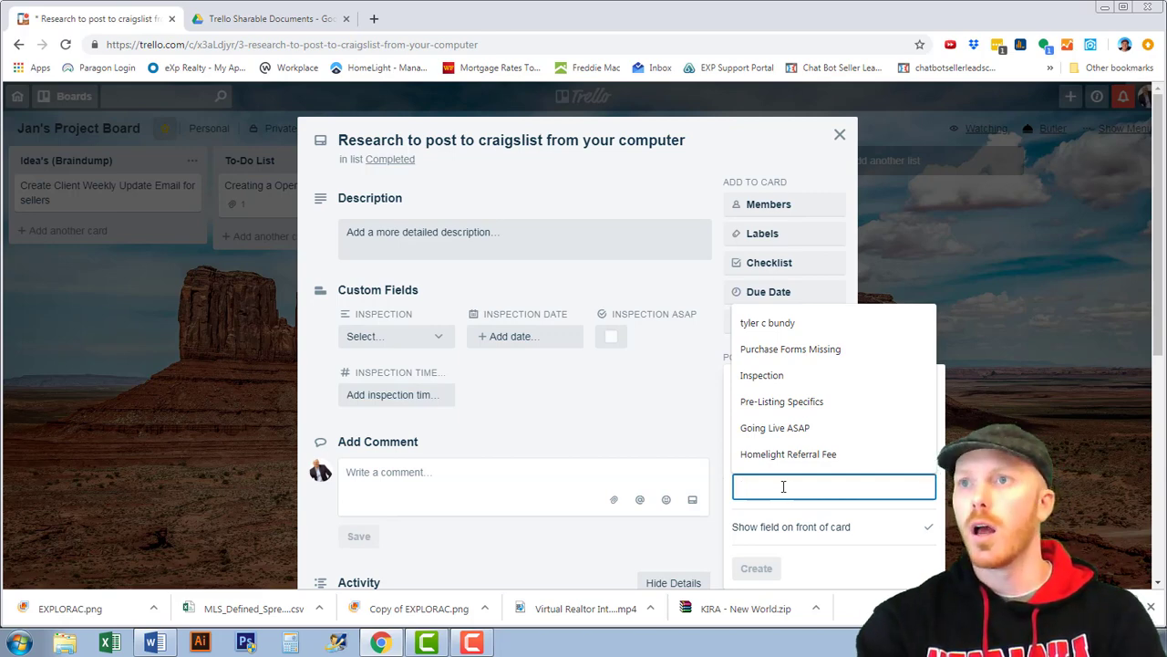
pyautogui.write('Inspection iss')
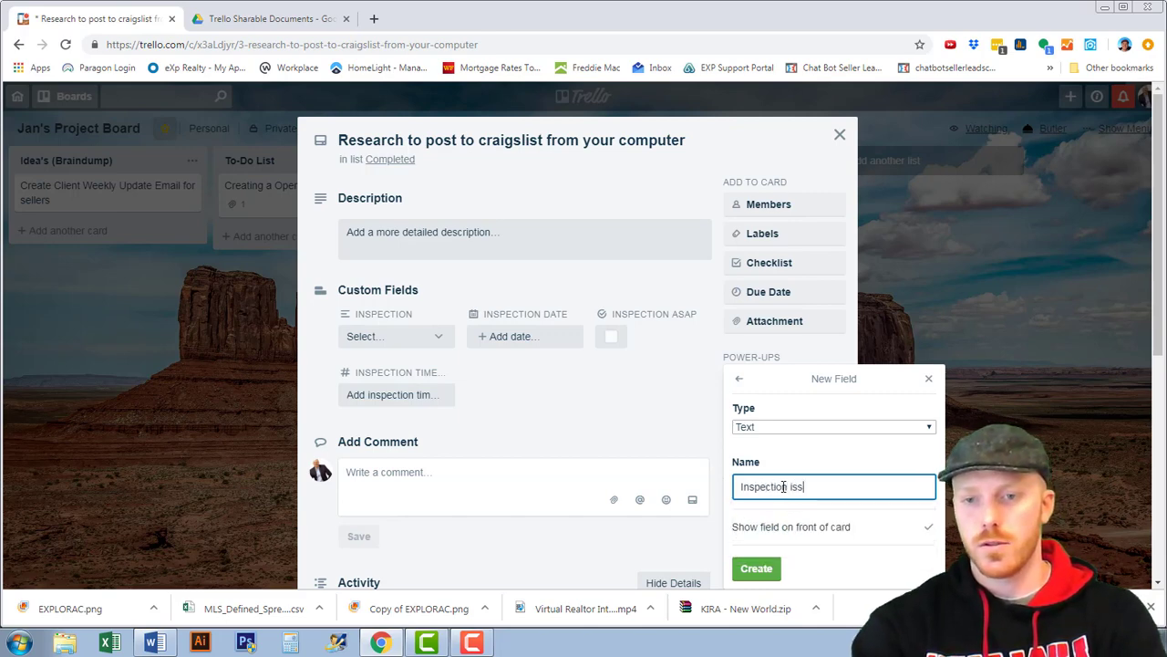
pyautogui.write('ues')
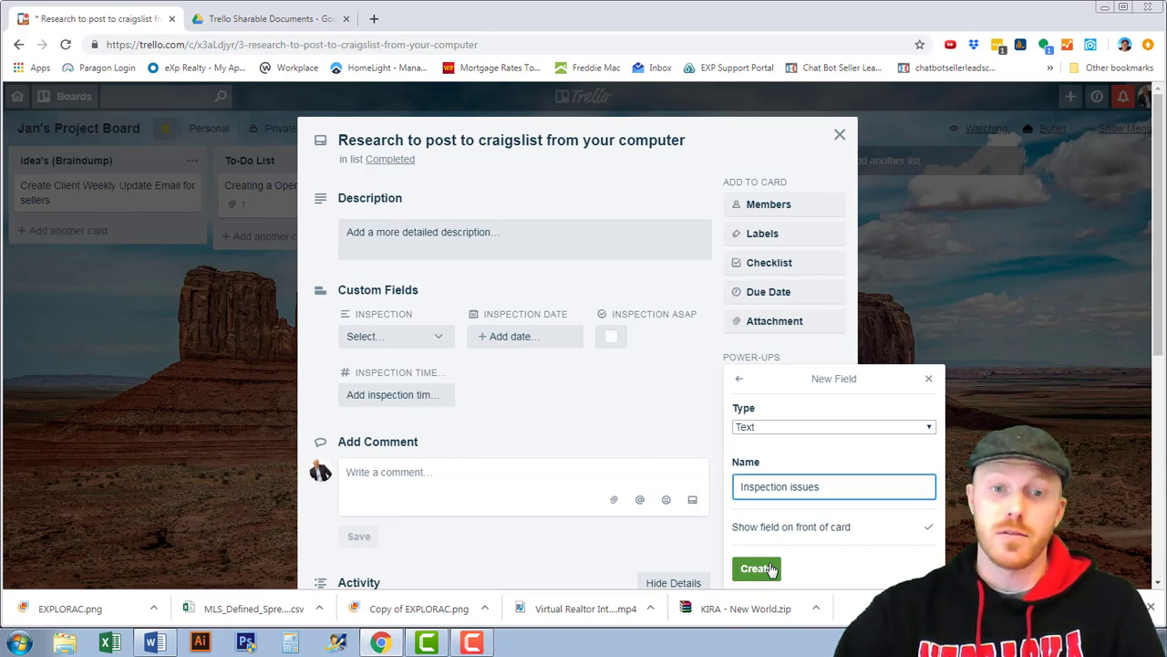
pyautogui.click(756, 569)
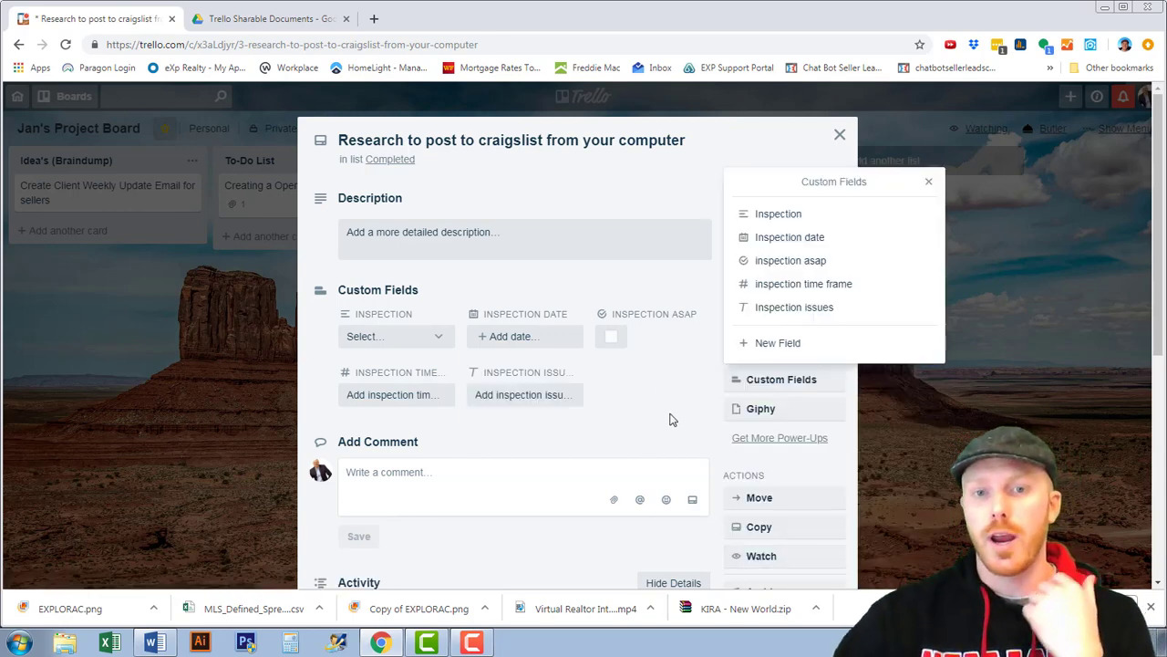
# Step: Leave the custom fields list and expand the Inspection field's Select dropdown of inspection types
pyautogui.click(929, 180)
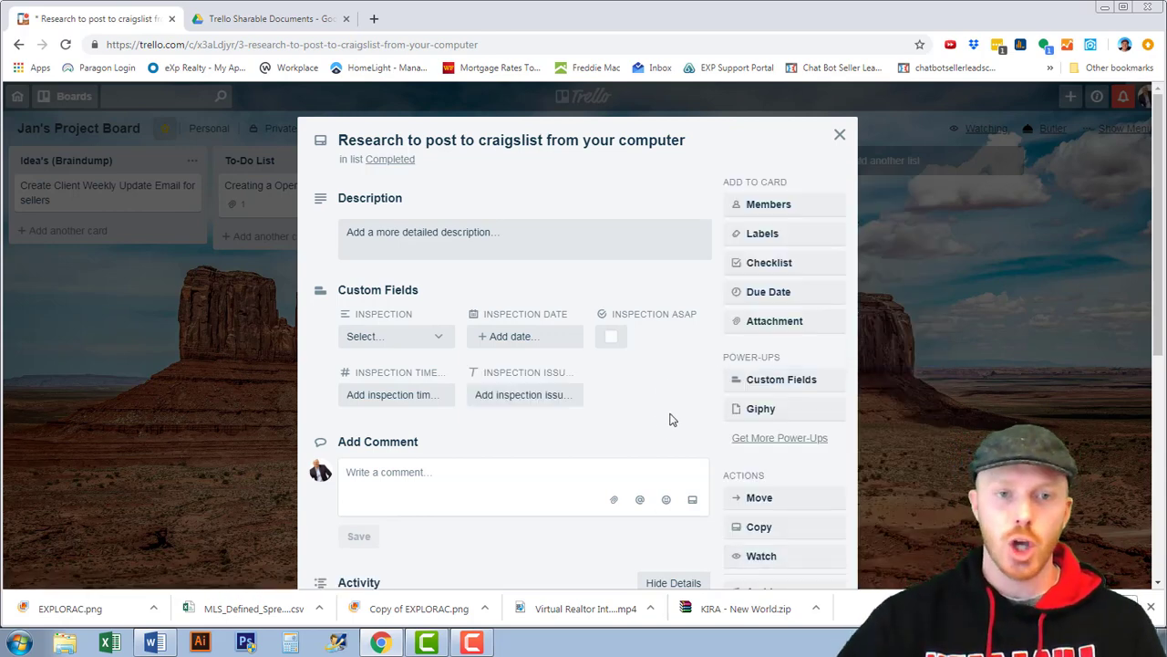
pyautogui.moveTo(643, 398)
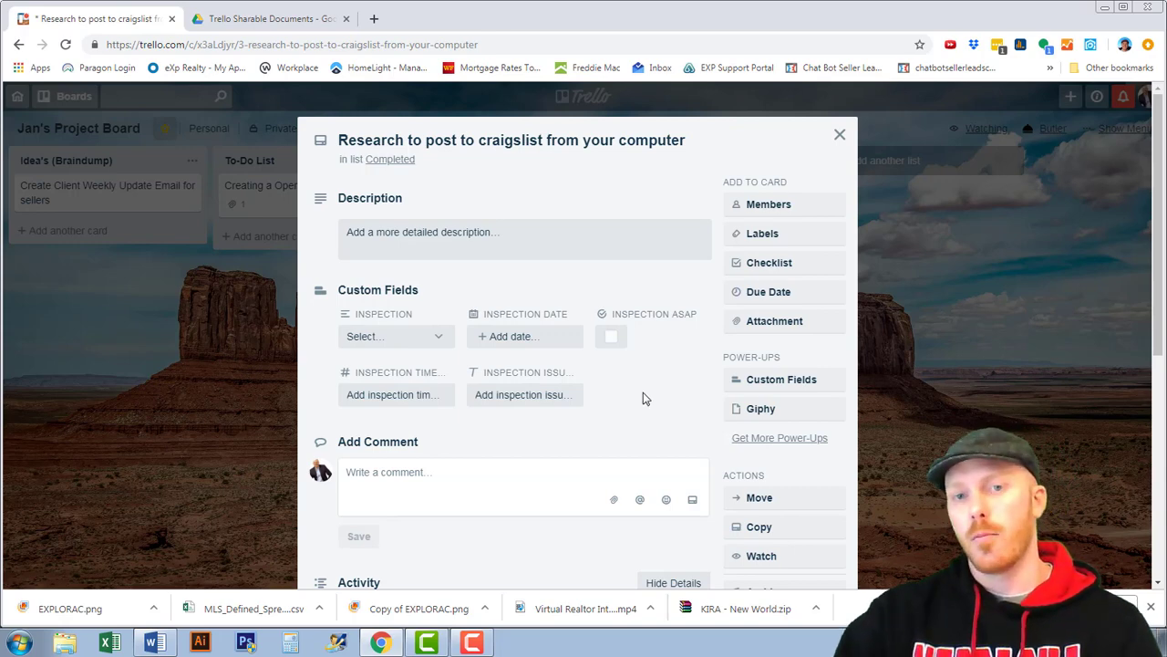
pyautogui.click(396, 336)
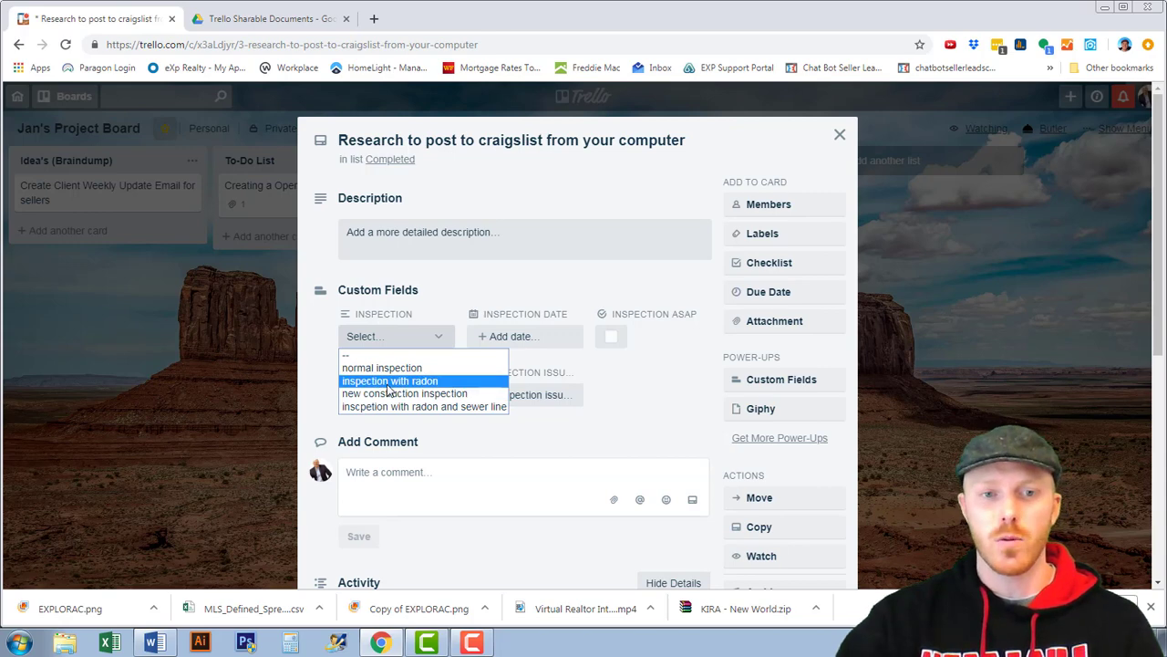
# Step: Set the inspection to normal inspection and save June 5, 12:00 PM as the inspection date
pyautogui.click(381, 366)
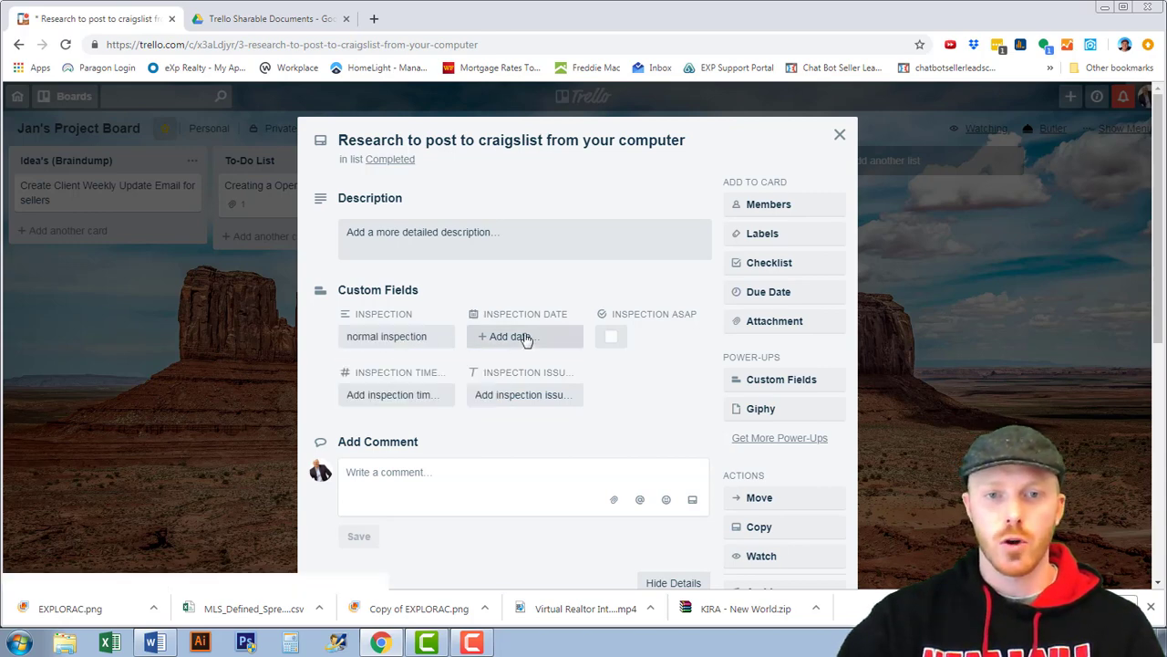
pyautogui.click(507, 336)
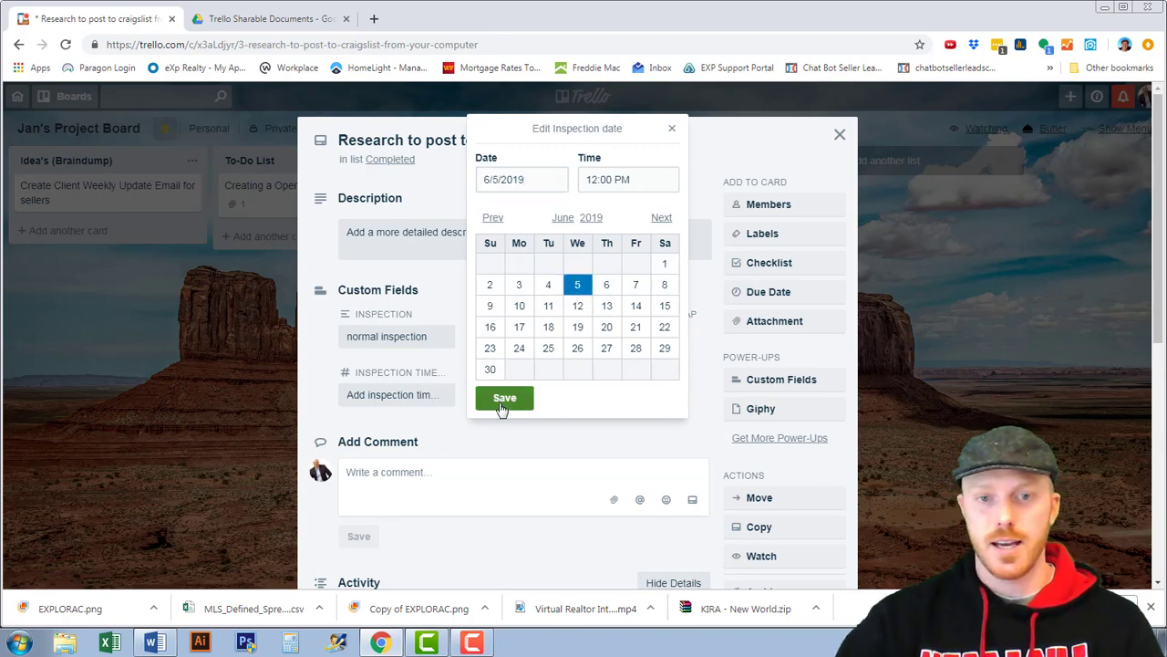
pyautogui.click(503, 398)
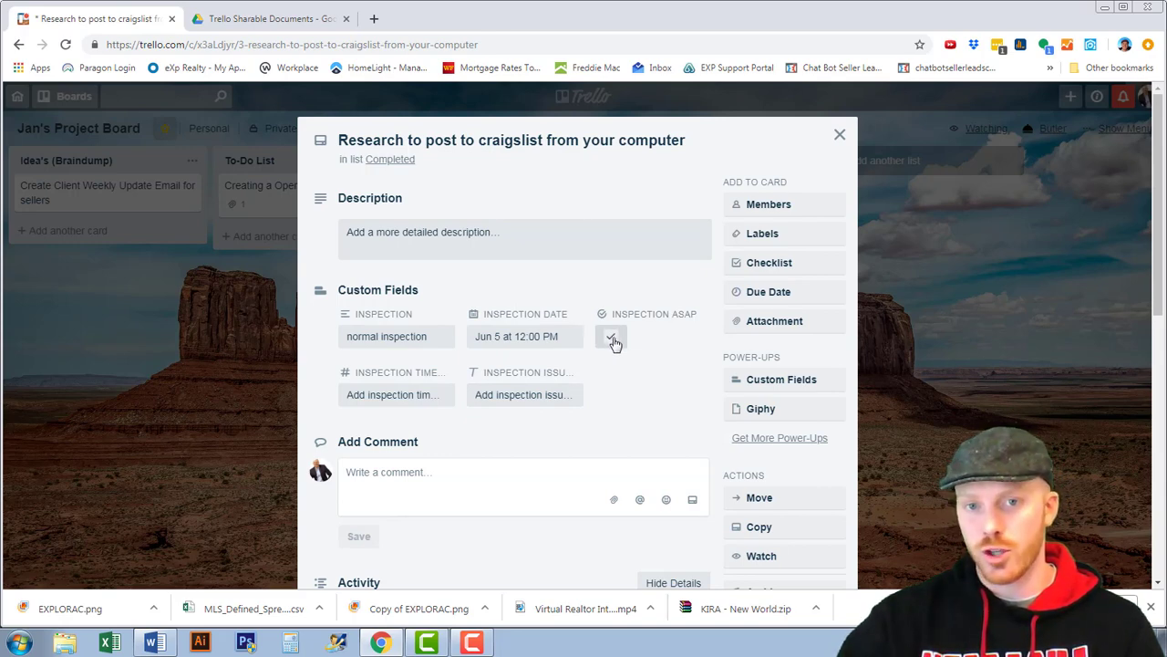
pyautogui.moveTo(615, 339)
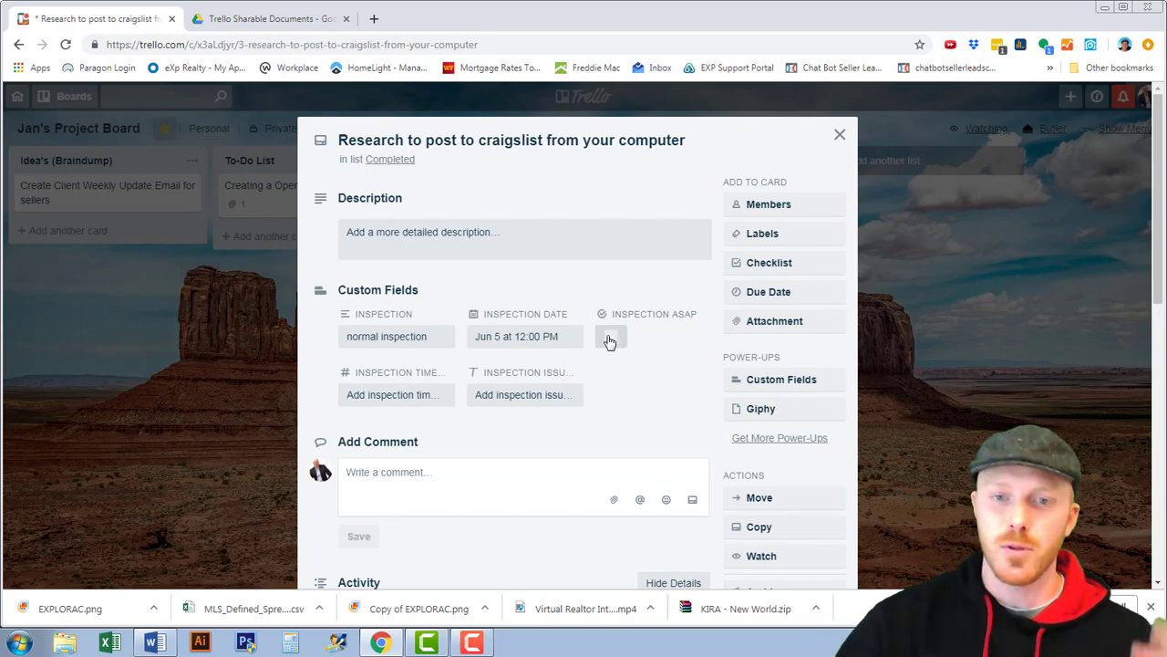
# Step: Tick the inspection ASAP checkbox and move into the time frame field
pyautogui.click(609, 336)
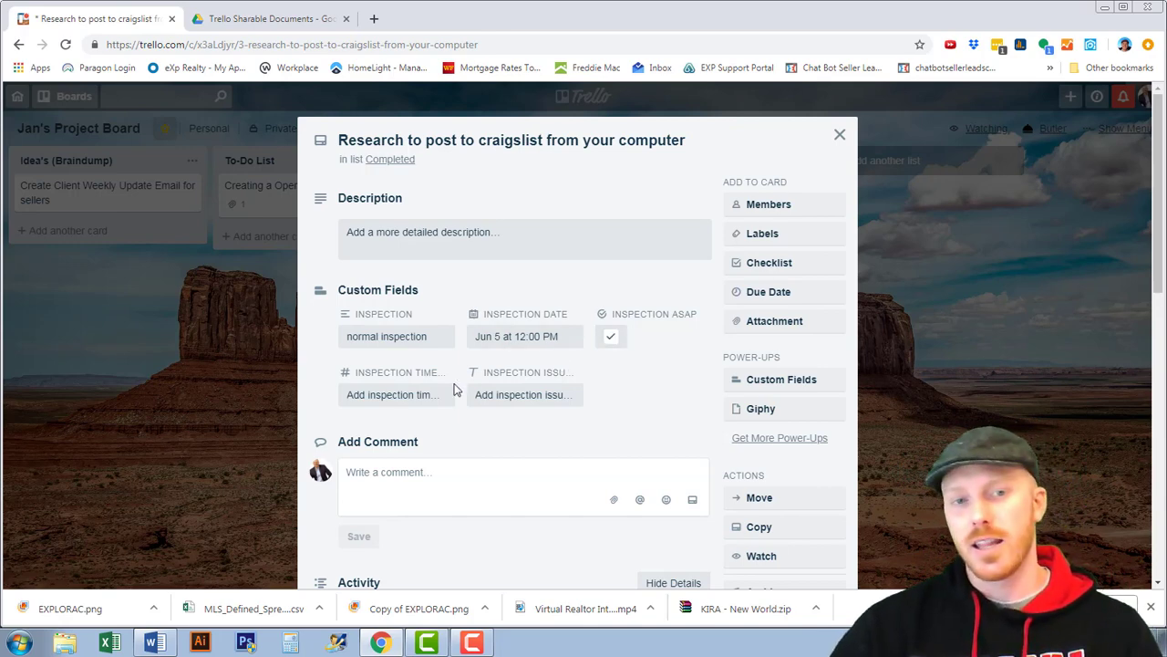
pyautogui.click(396, 394)
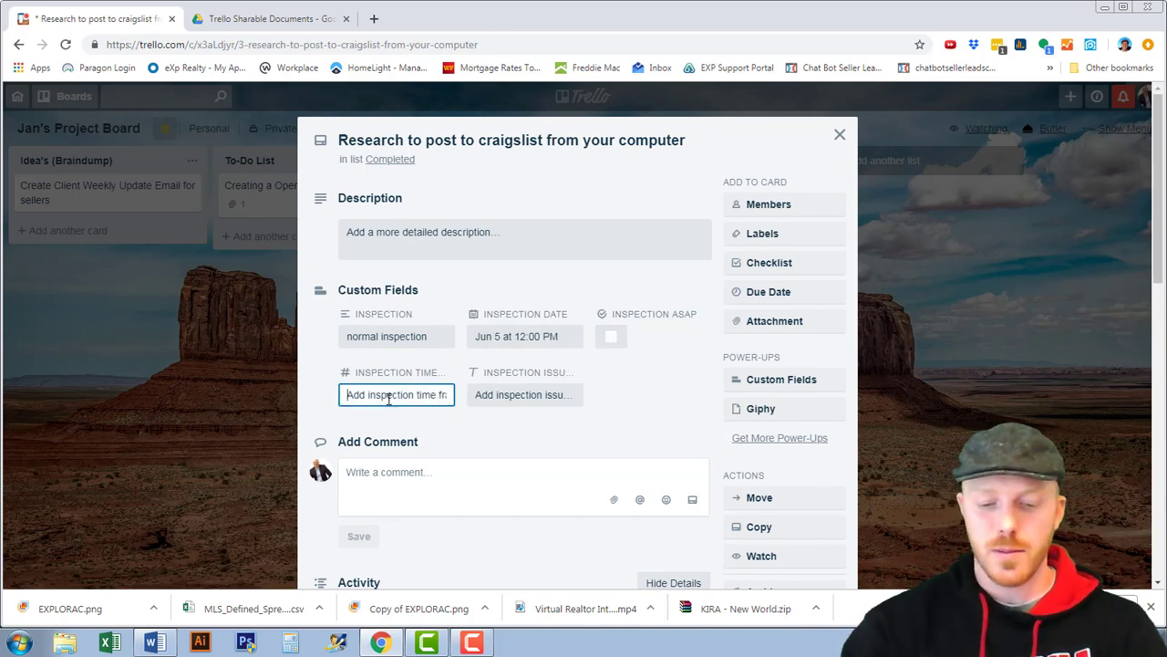
# Step: Enter 10 as the inspection time frame and a sewer line 'needs re...' note as the inspection issue
pyautogui.write('10')
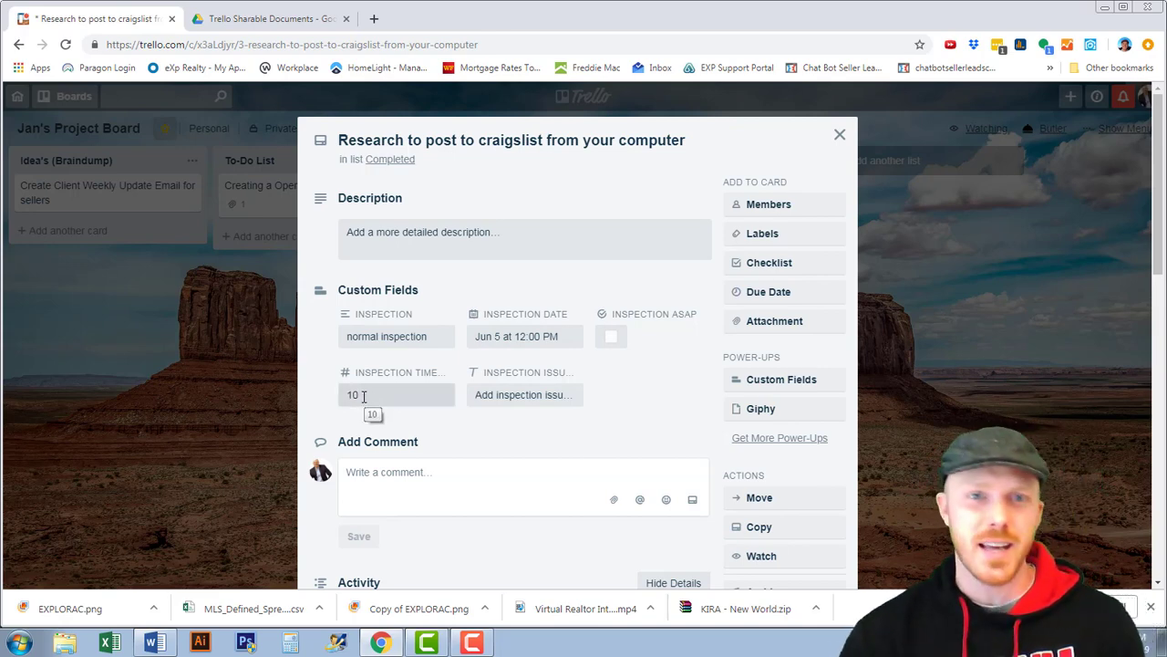
pyautogui.moveTo(482, 387)
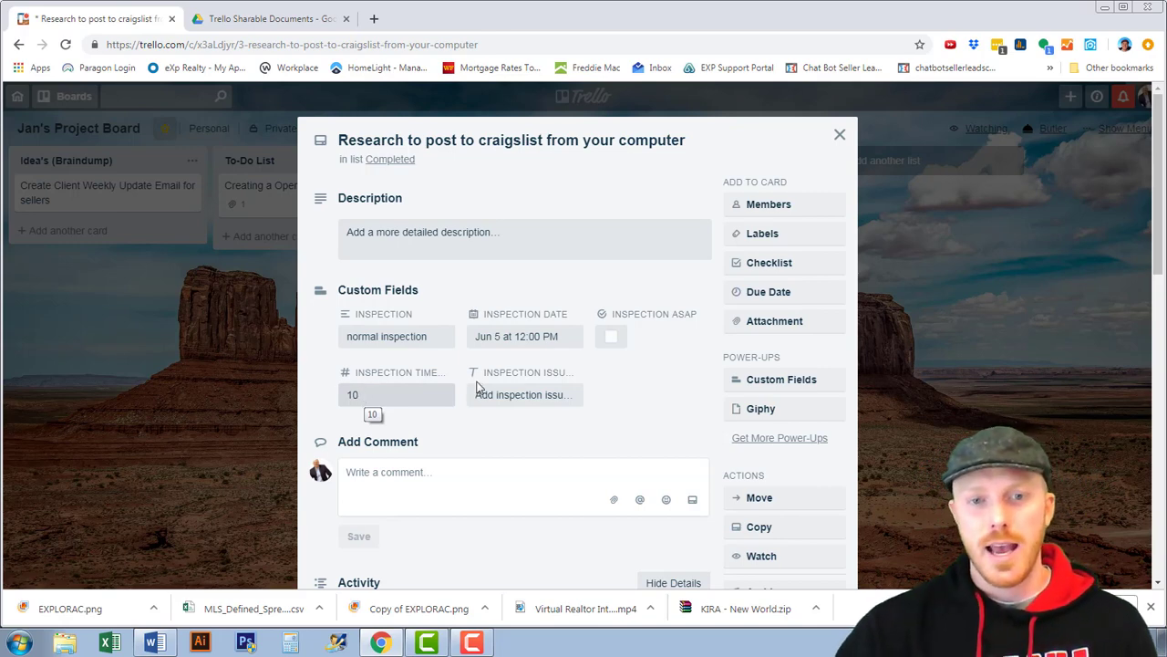
pyautogui.click(525, 394)
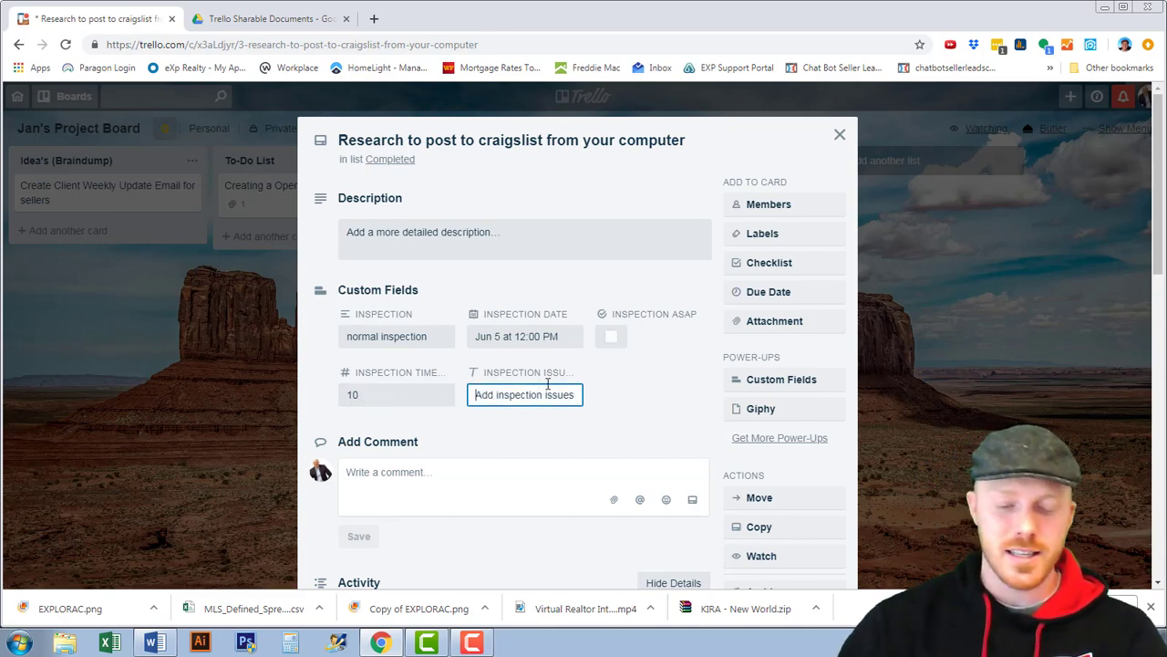
pyautogui.write('sewer li')
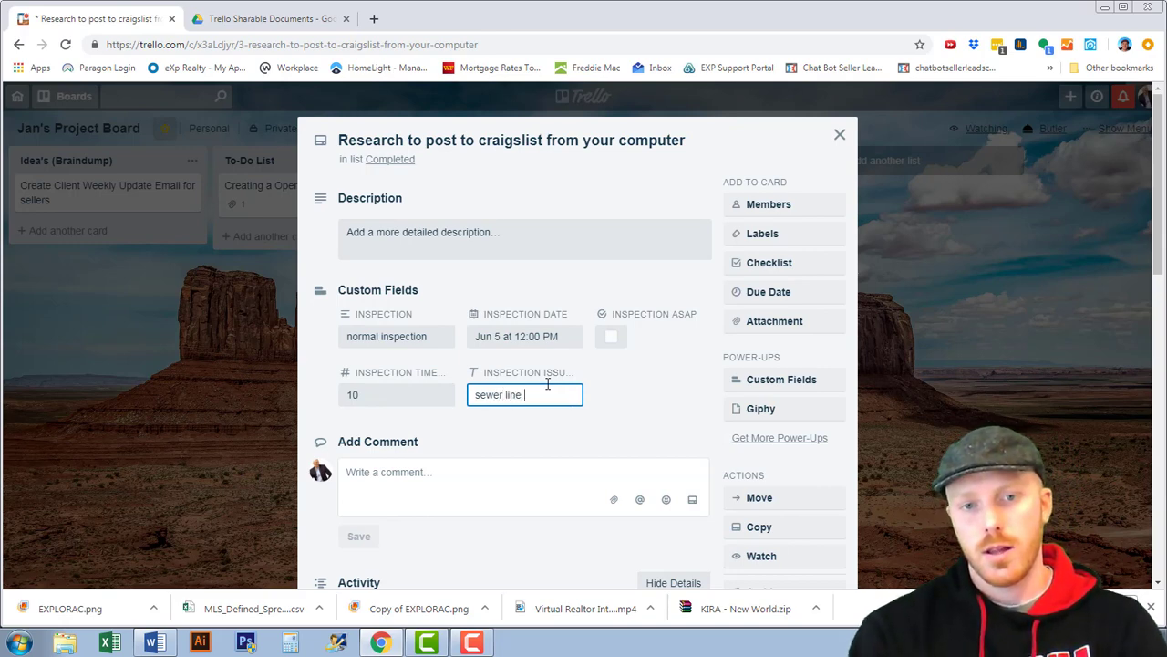
pyautogui.write('needs re')
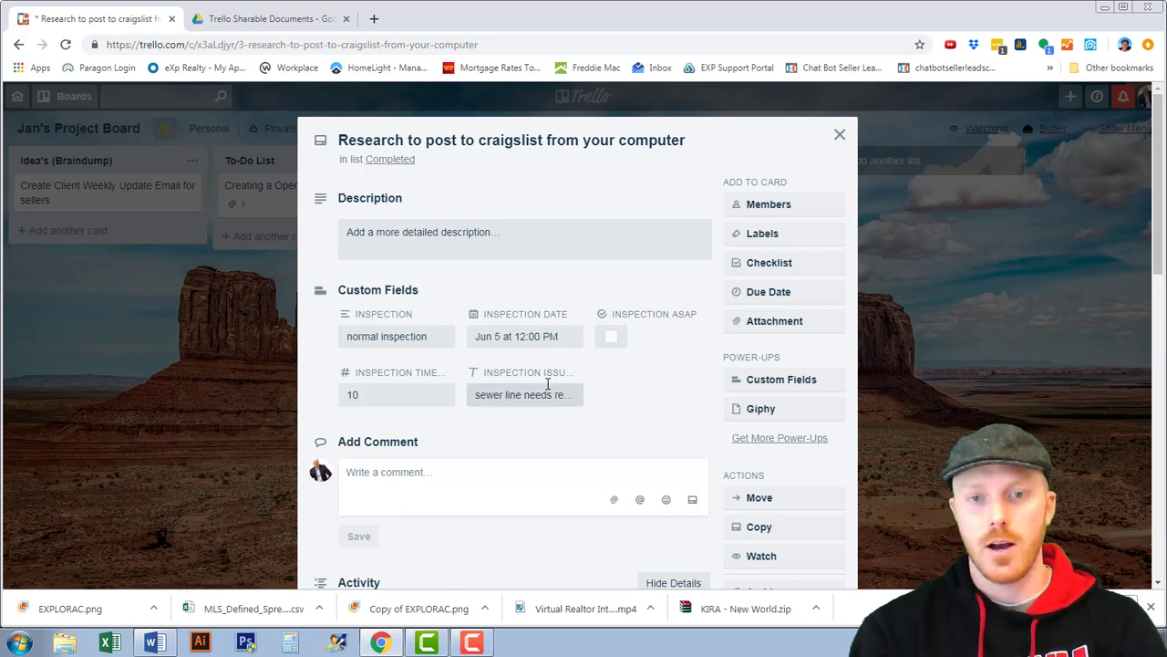
pyautogui.moveTo(606, 390)
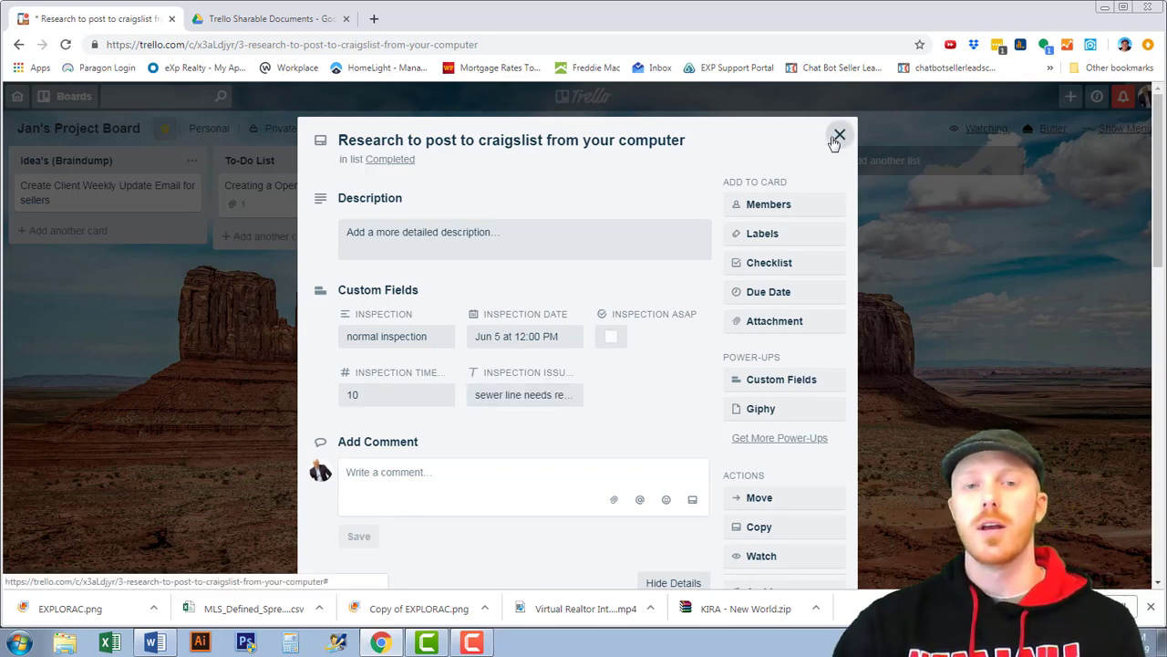
# Step: Close the card to view its front, reopen it to check the fields, then return to the board
pyautogui.click(839, 135)
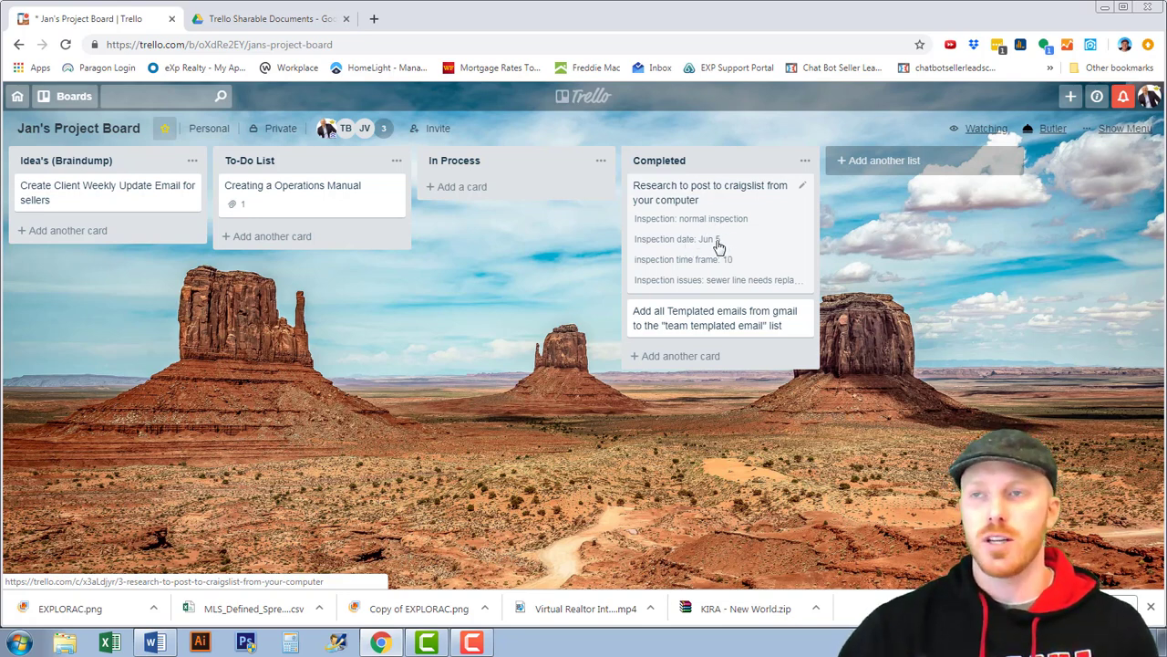
pyautogui.moveTo(739, 274)
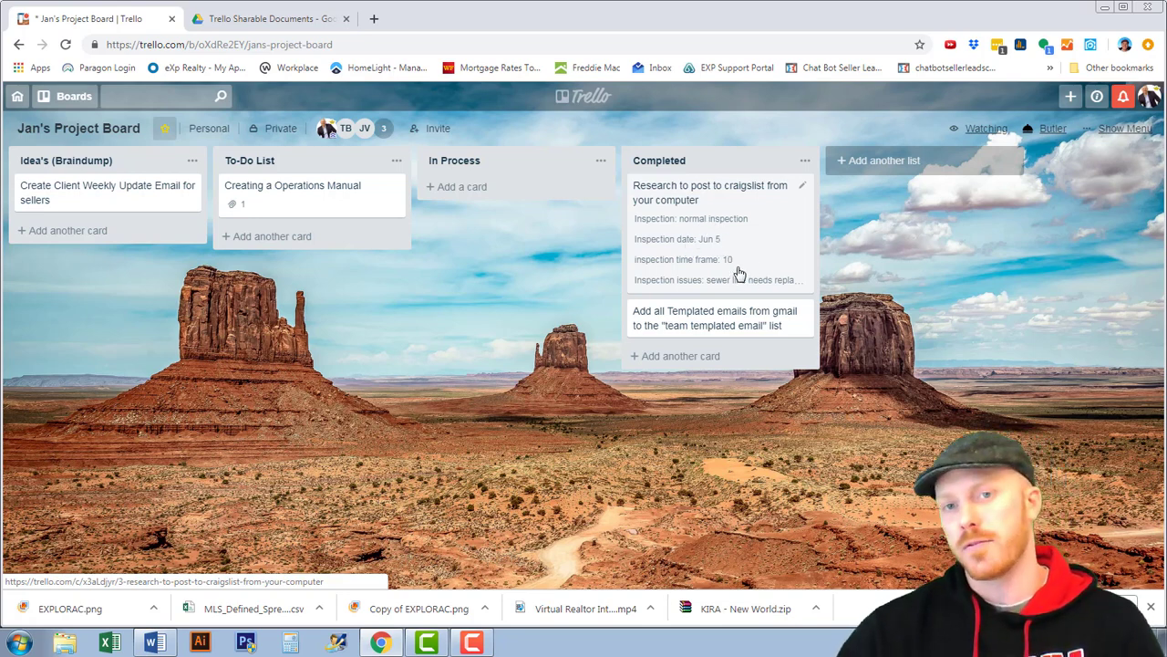
pyautogui.moveTo(684, 292)
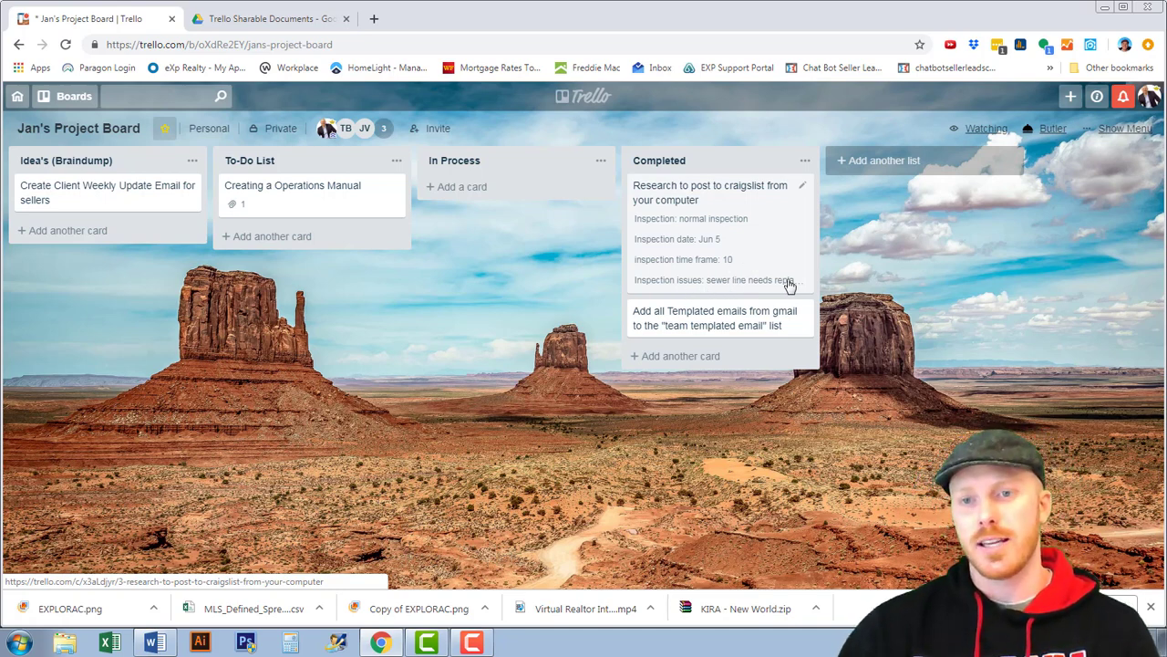
pyautogui.click(710, 193)
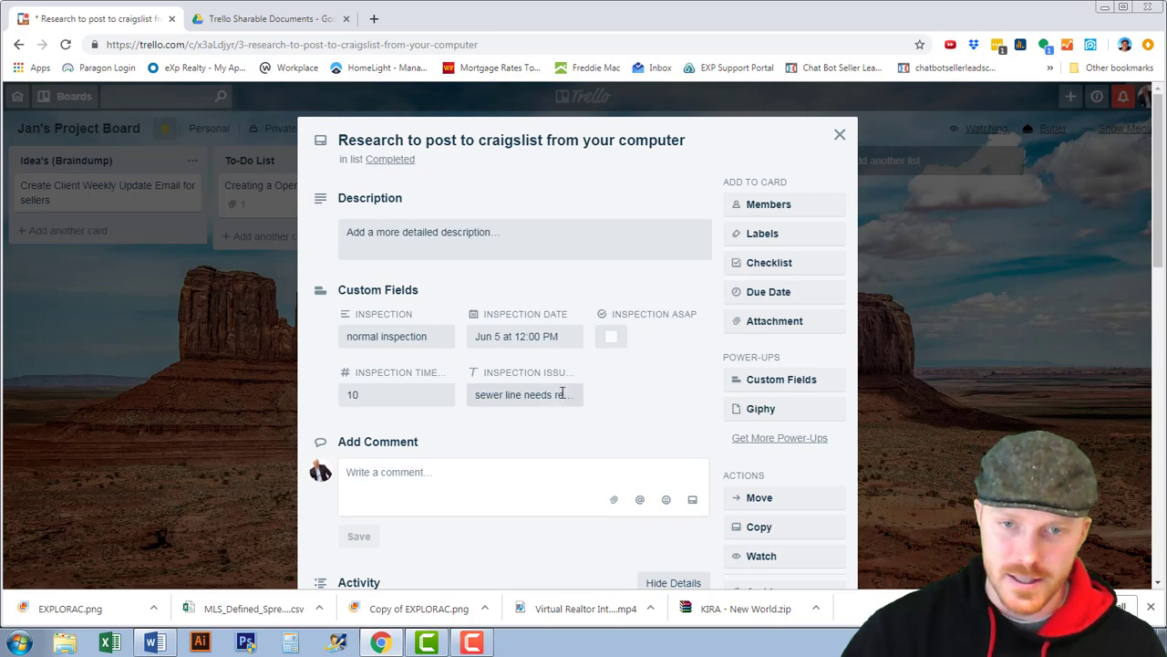
pyautogui.doubleClick(547, 394)
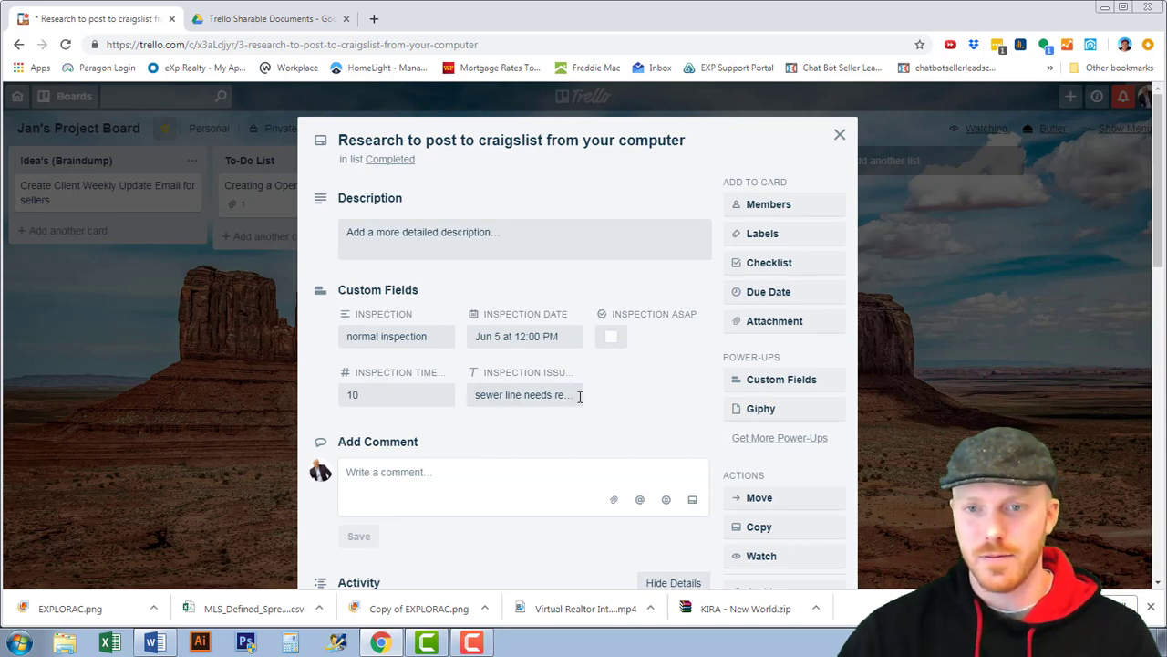
pyautogui.moveTo(525, 394)
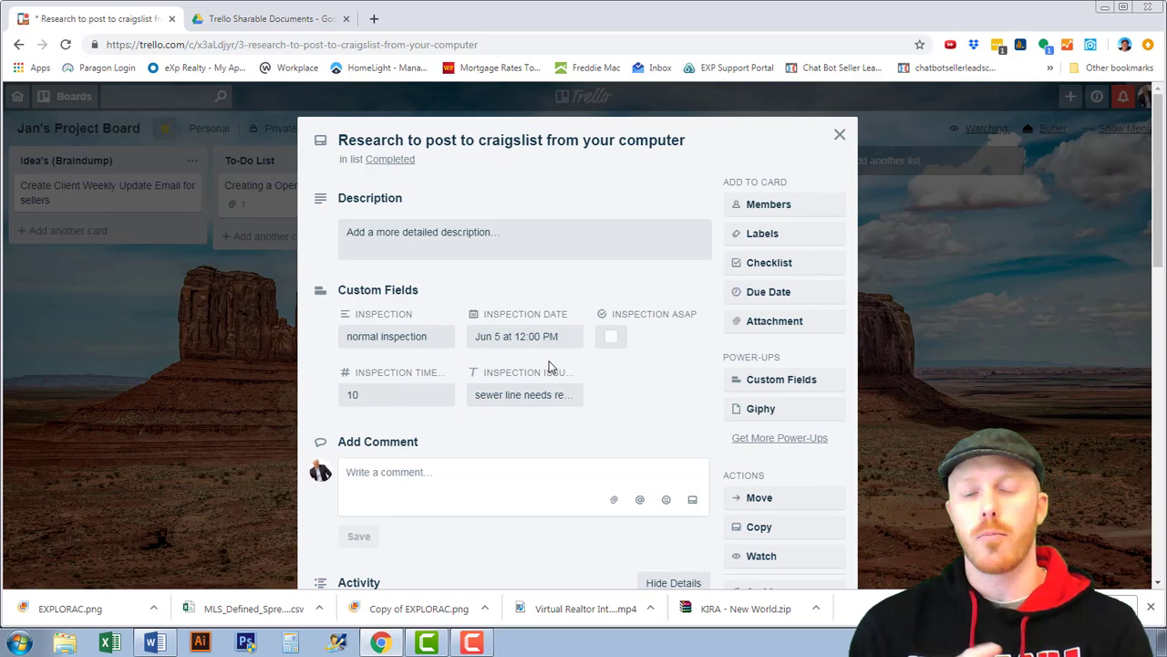
pyautogui.moveTo(934, 372)
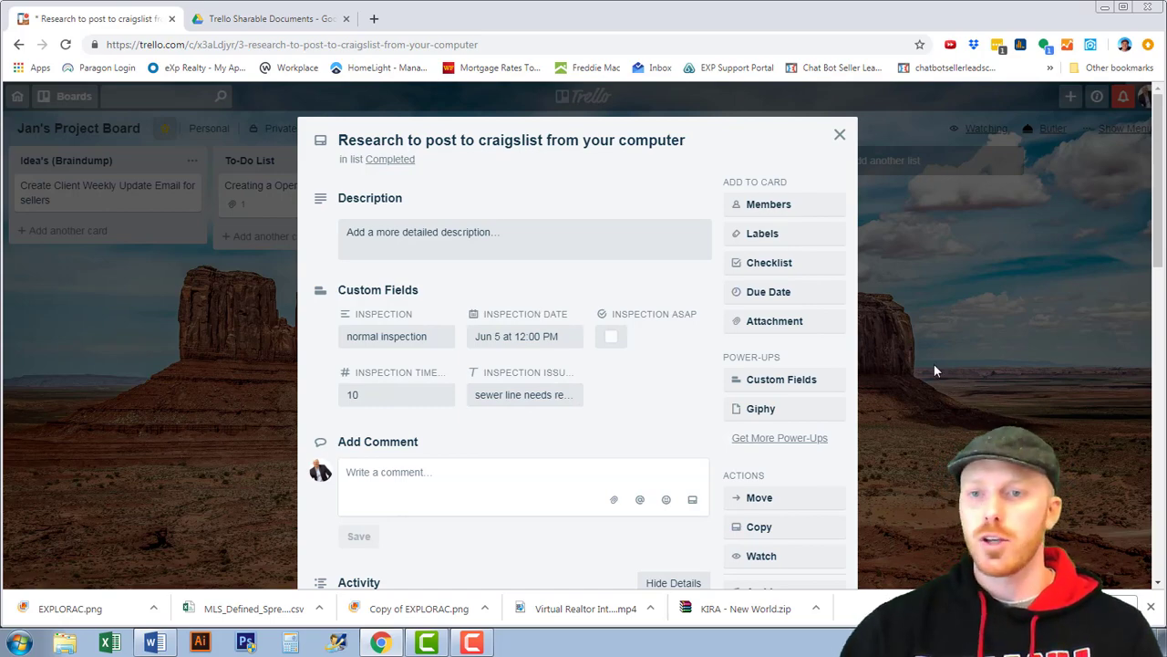
pyautogui.click(839, 135)
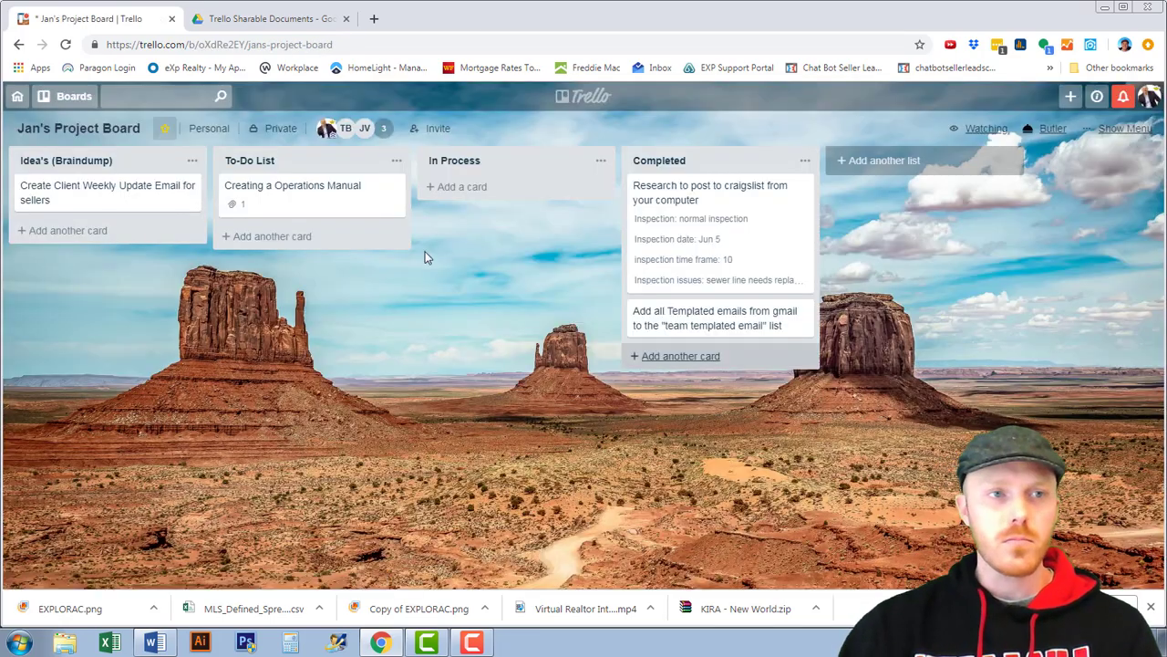
# Step: Switch to the Buyer/Seller Transaction board from the starred boards list
pyautogui.click(64, 94)
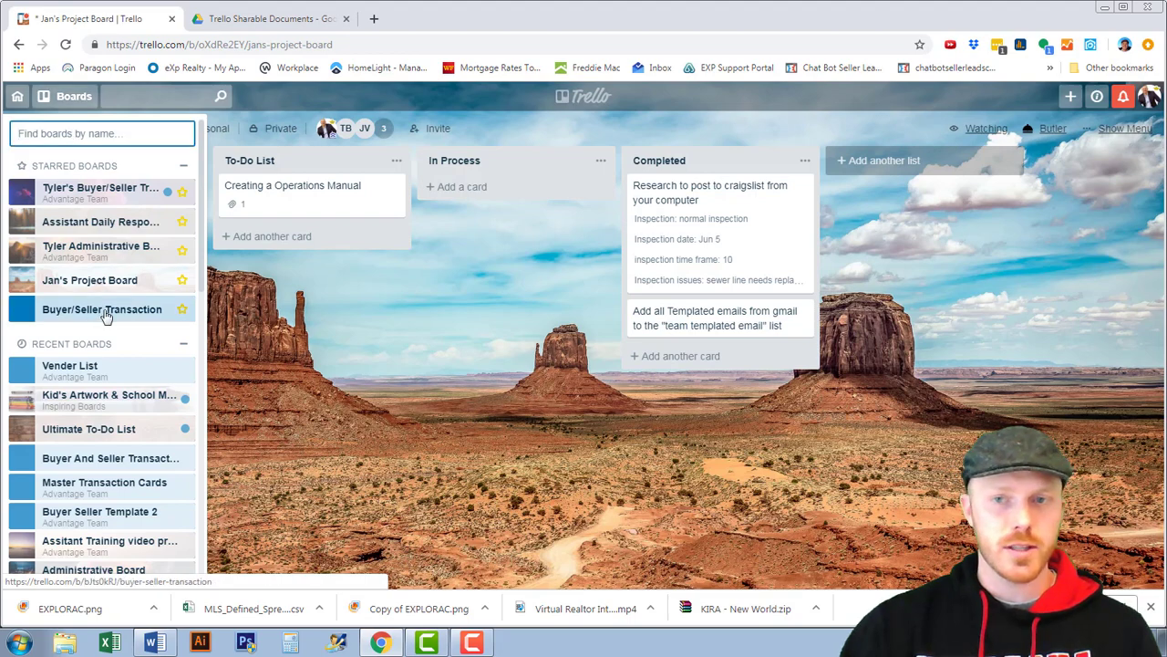
pyautogui.click(102, 309)
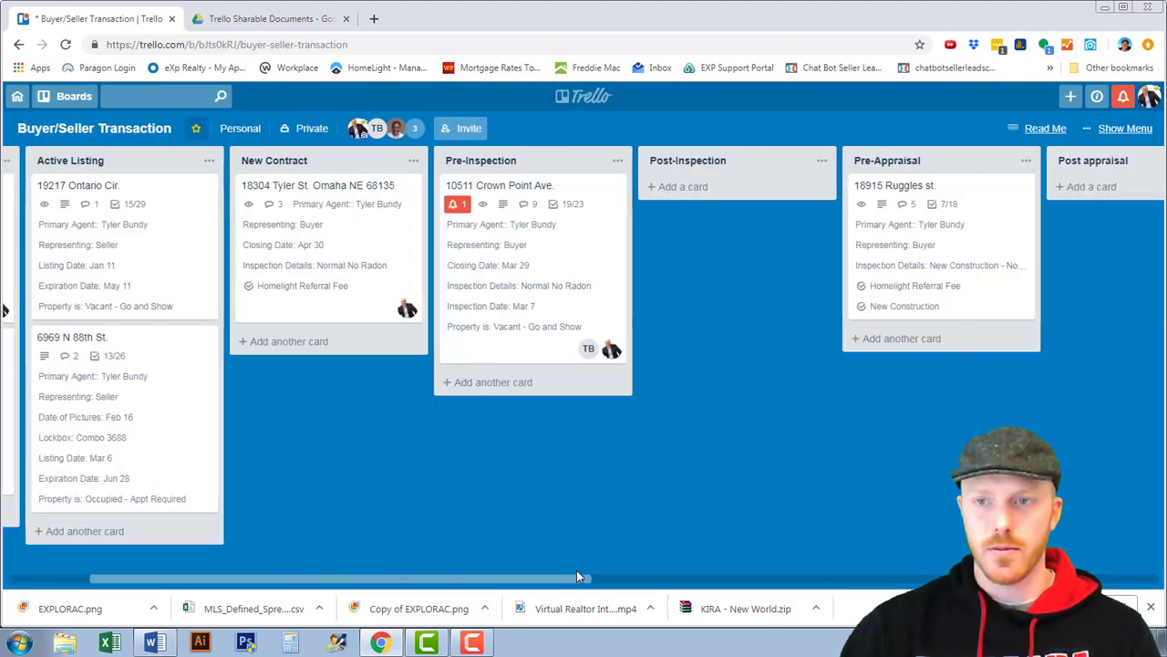
pyautogui.hscroll(-3)
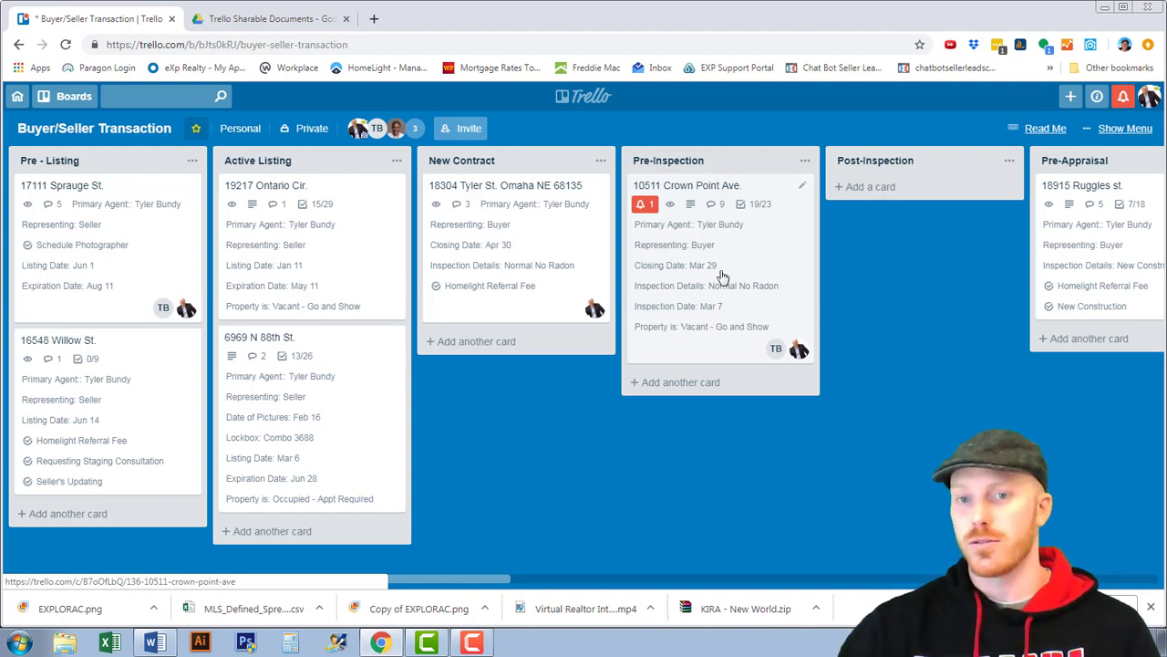
pyautogui.moveTo(781, 299)
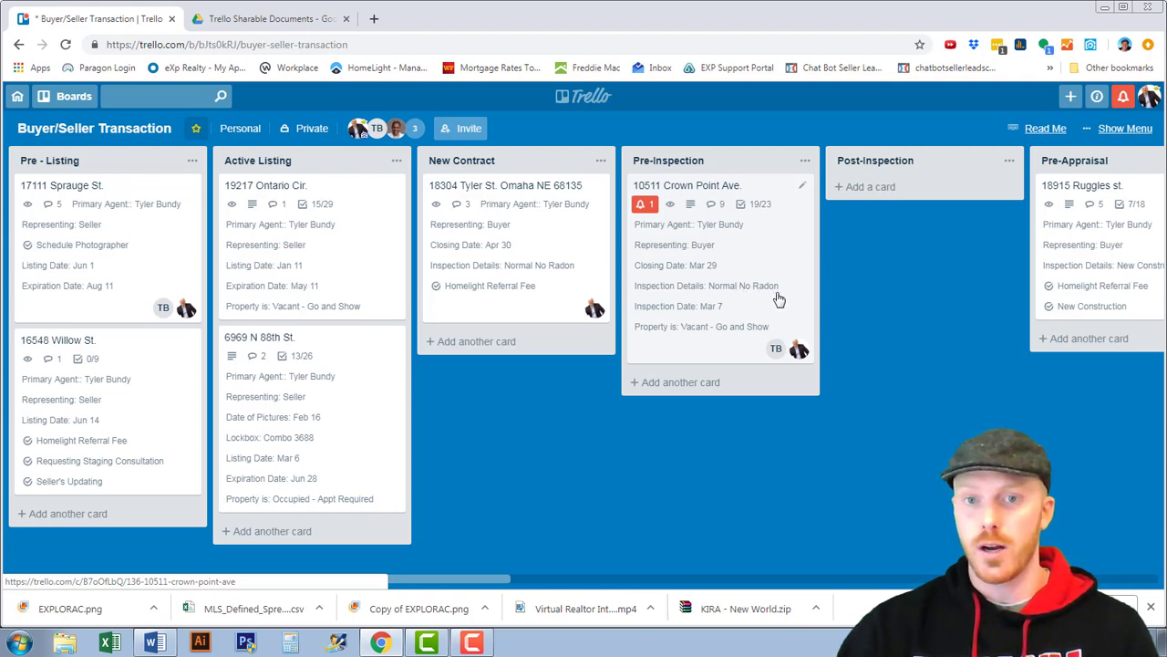
pyautogui.moveTo(668, 330)
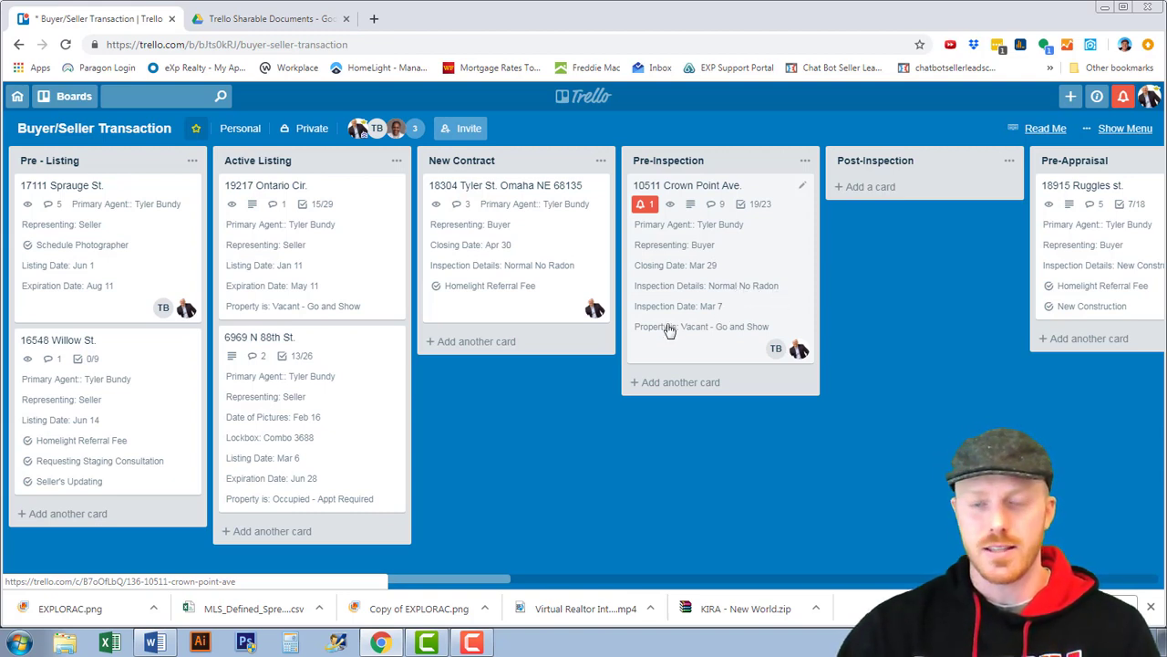
pyautogui.moveTo(757, 332)
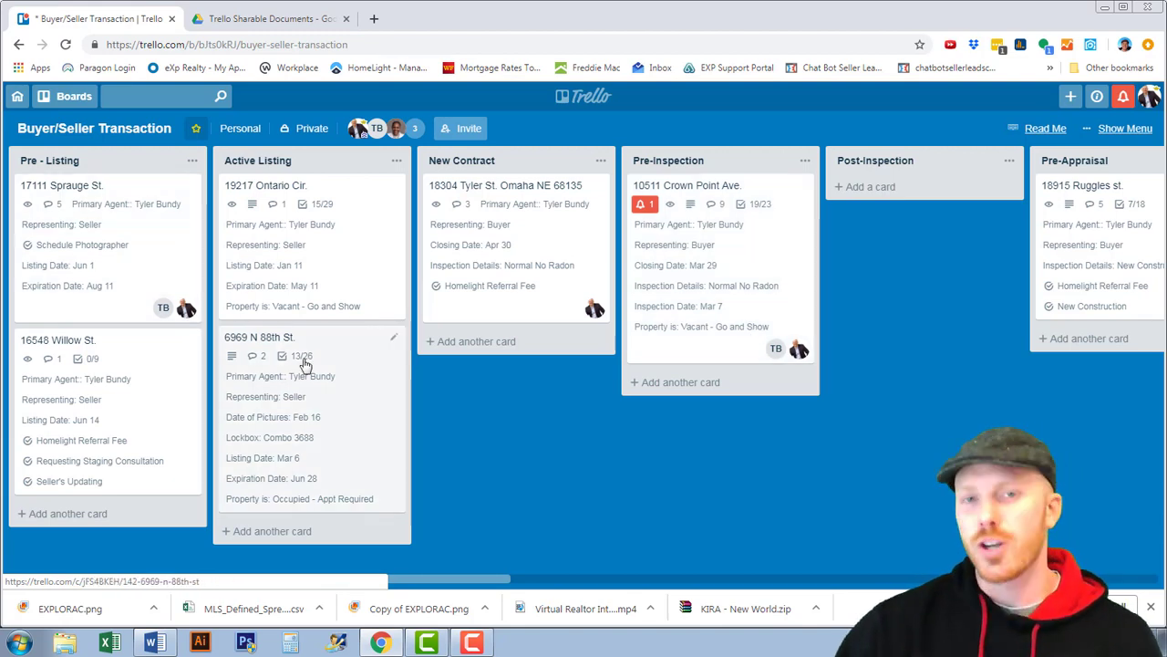
pyautogui.moveTo(299, 356)
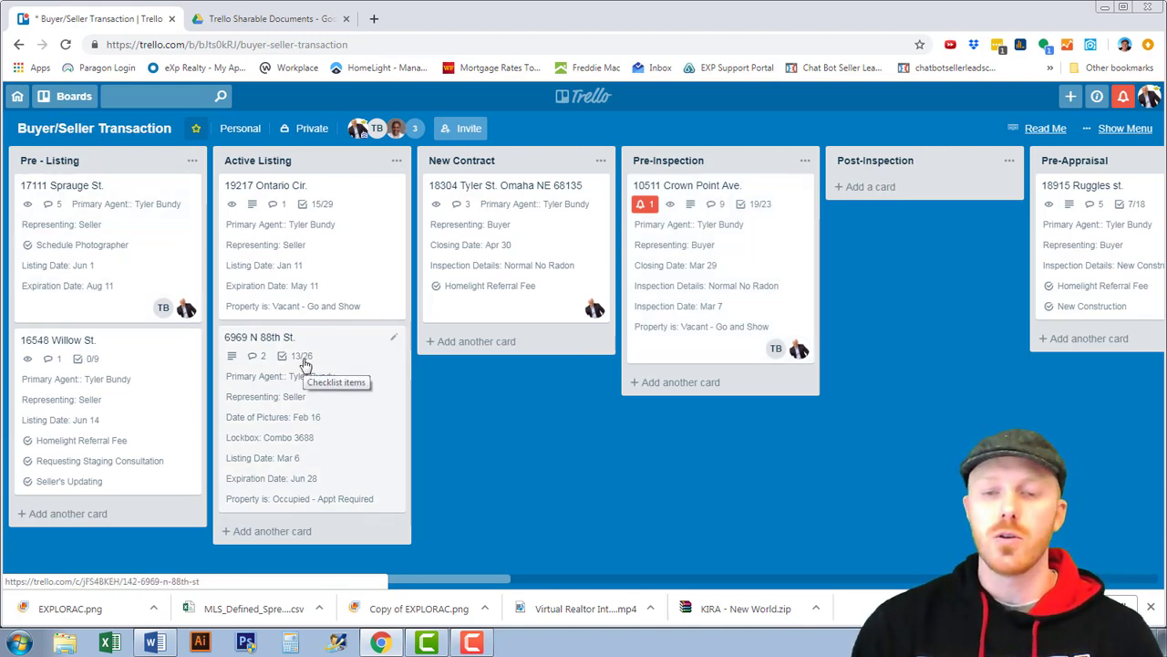